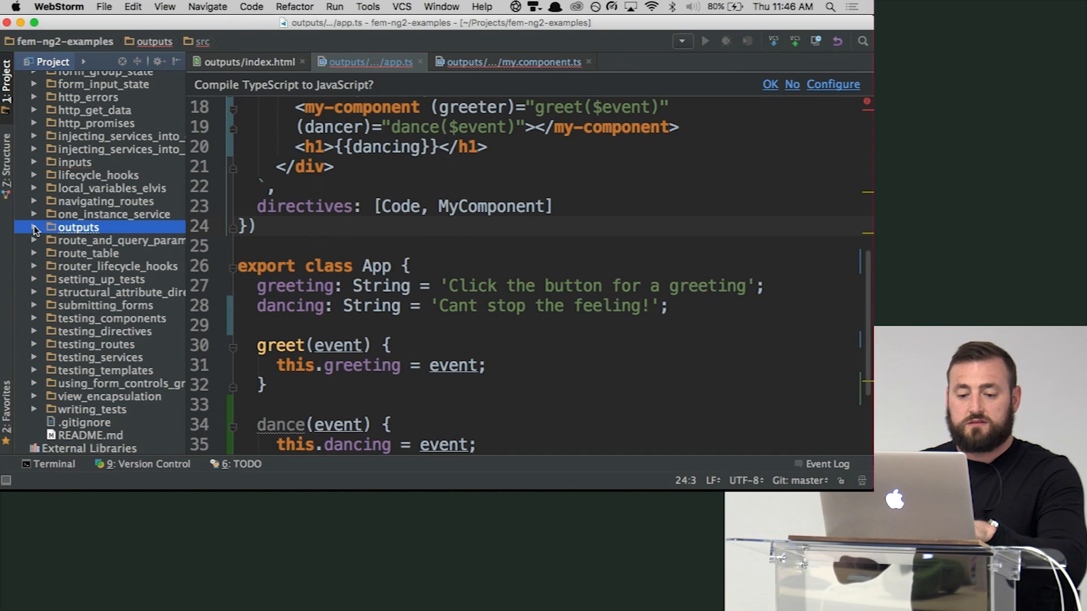
Step: Collapse the outputs folder and open the view_encapsulation example folder
click(109, 397)
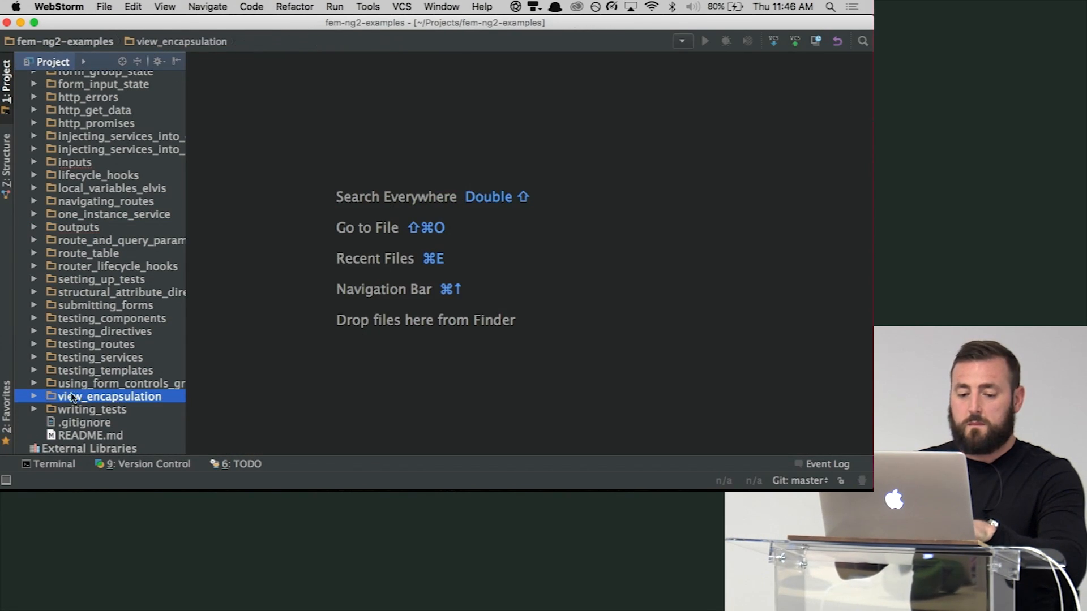
double_click(97, 435)
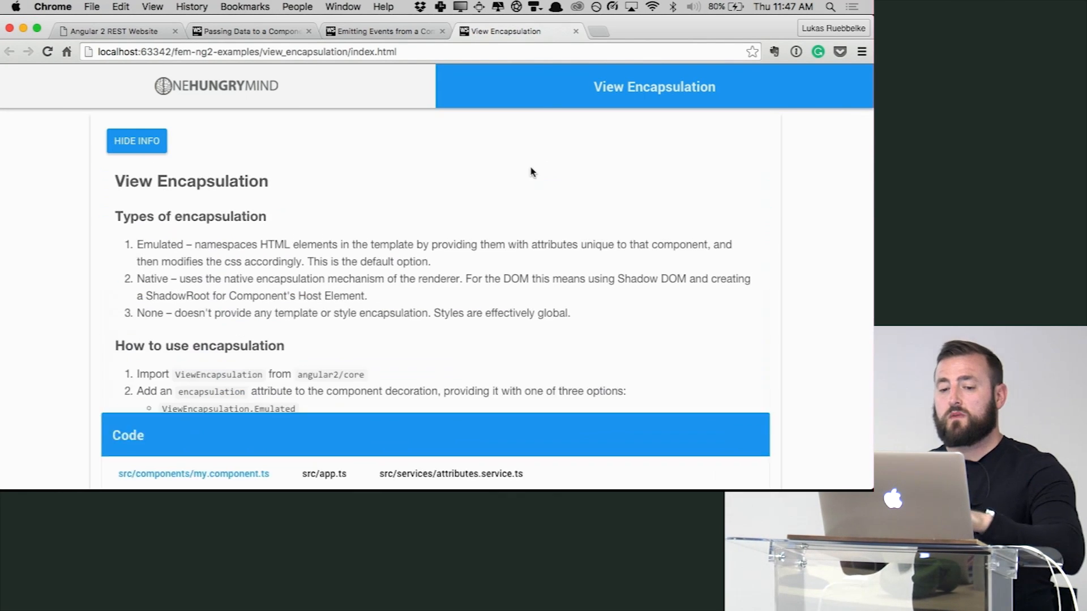
Step: Scroll to the Output section and select the child h1's generated attribute
scroll(down, 3)
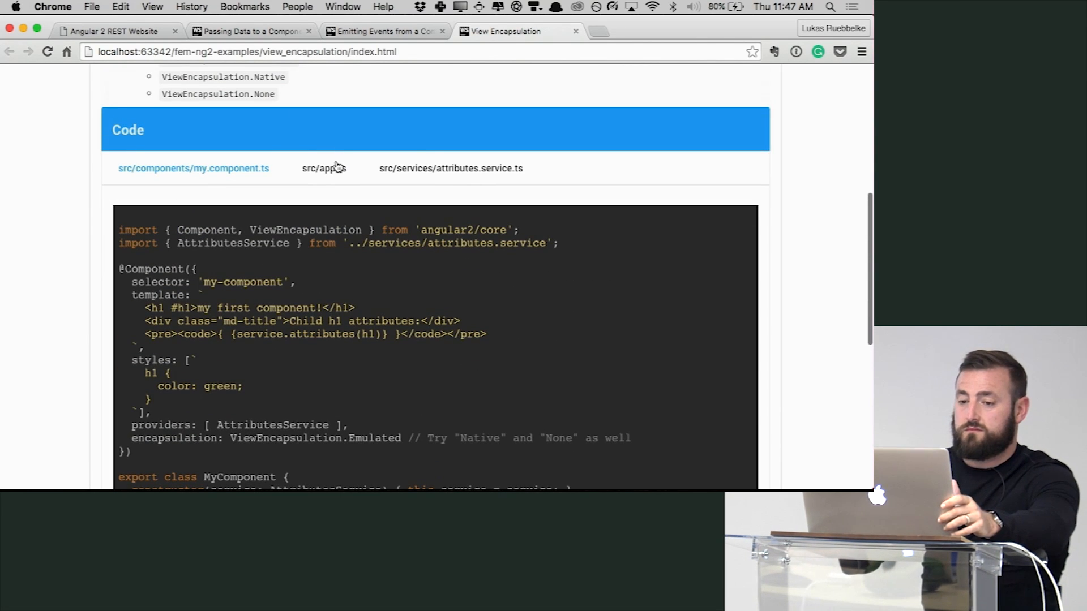
scroll(down, 3)
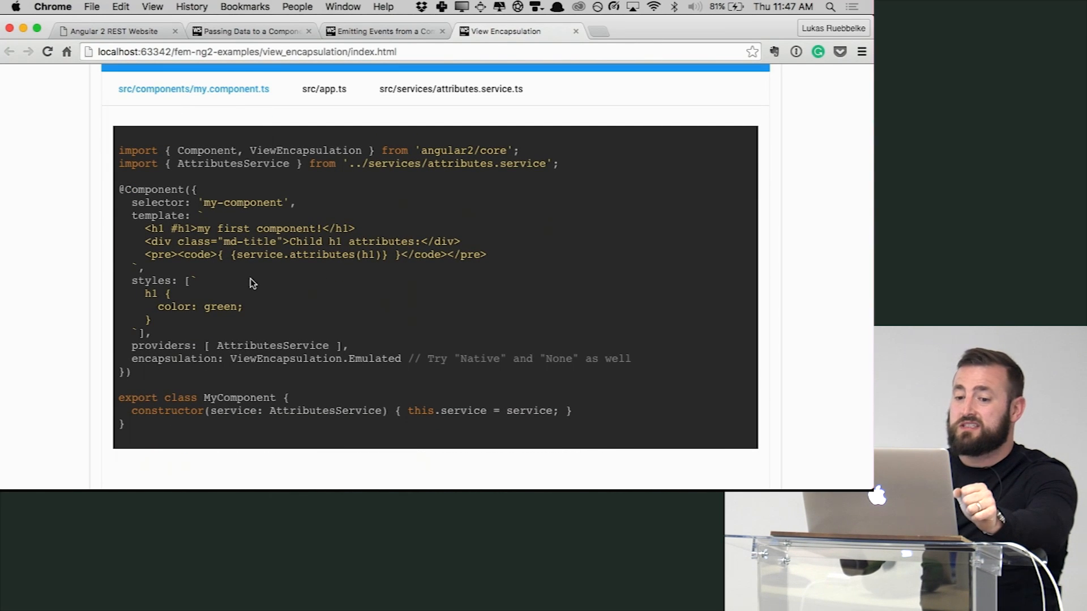
mouse_move(196, 324)
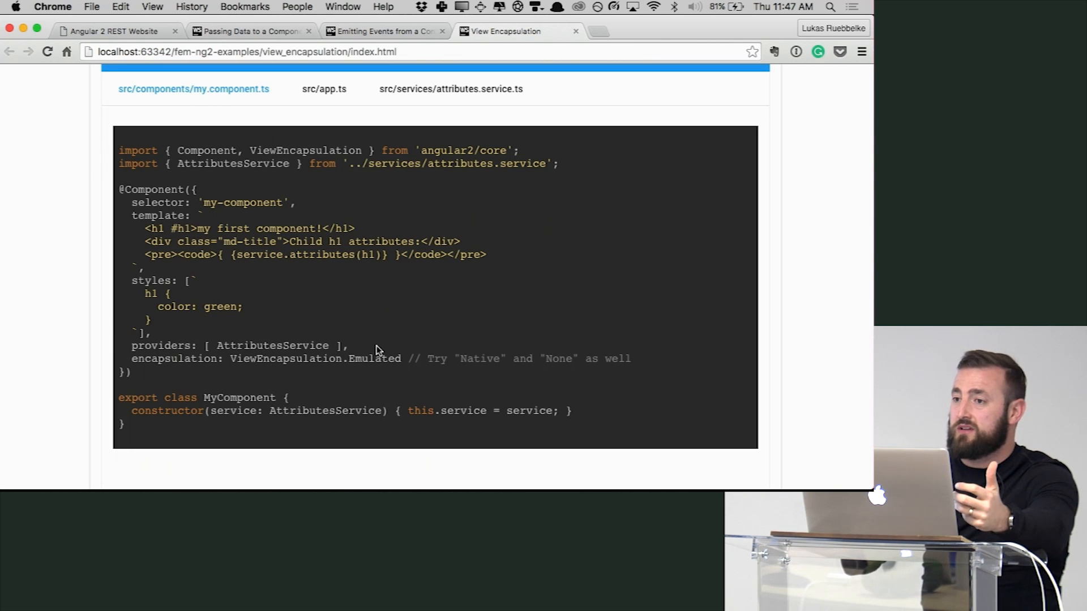
scroll(down, 3)
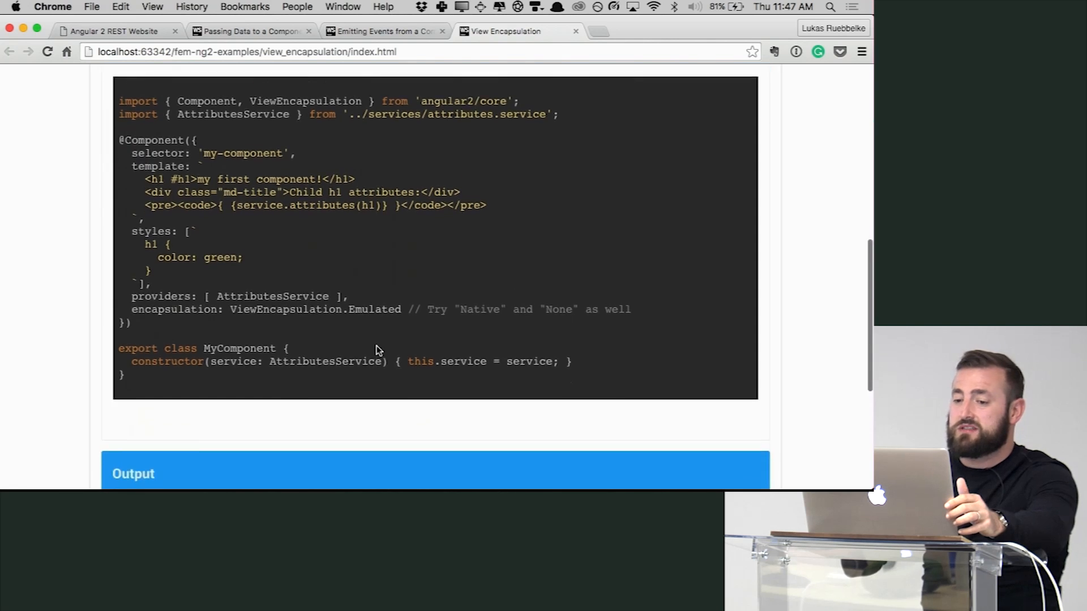
scroll(down, 3)
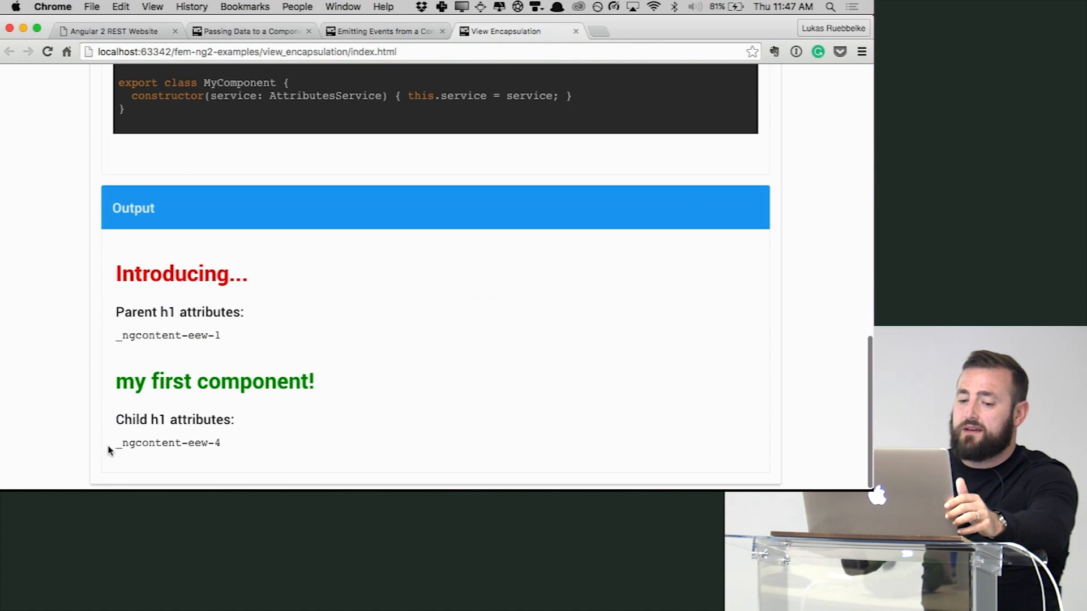
double_click(169, 443)
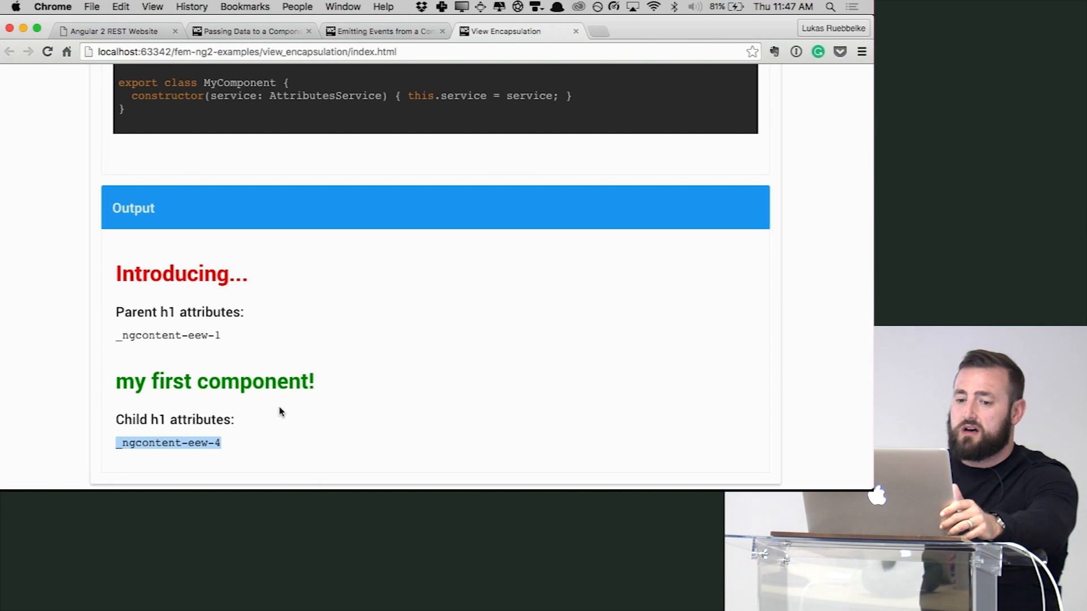
mouse_move(293, 203)
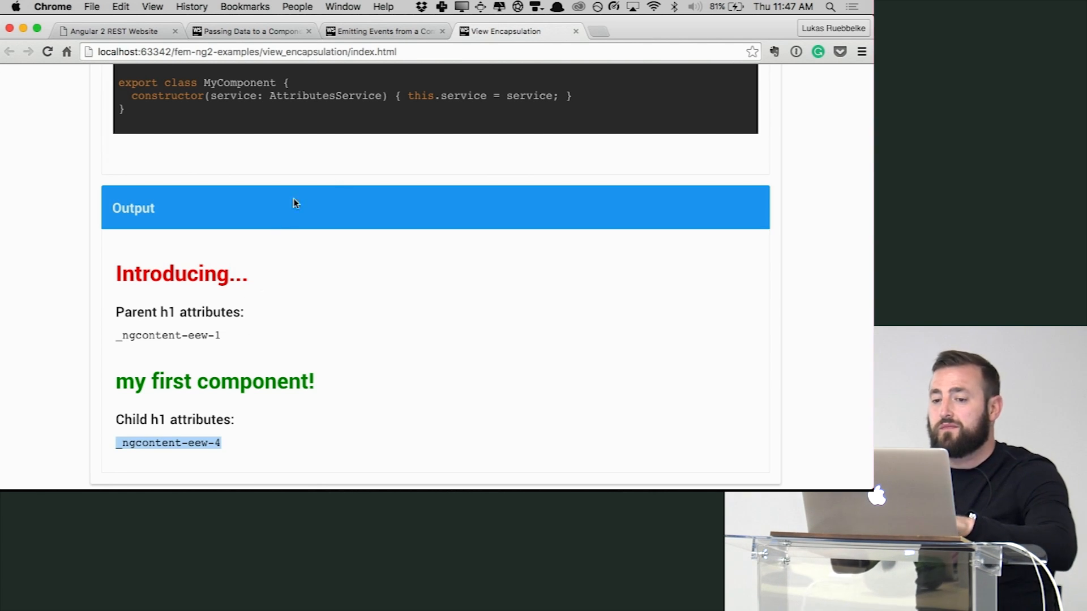
mouse_move(345, 233)
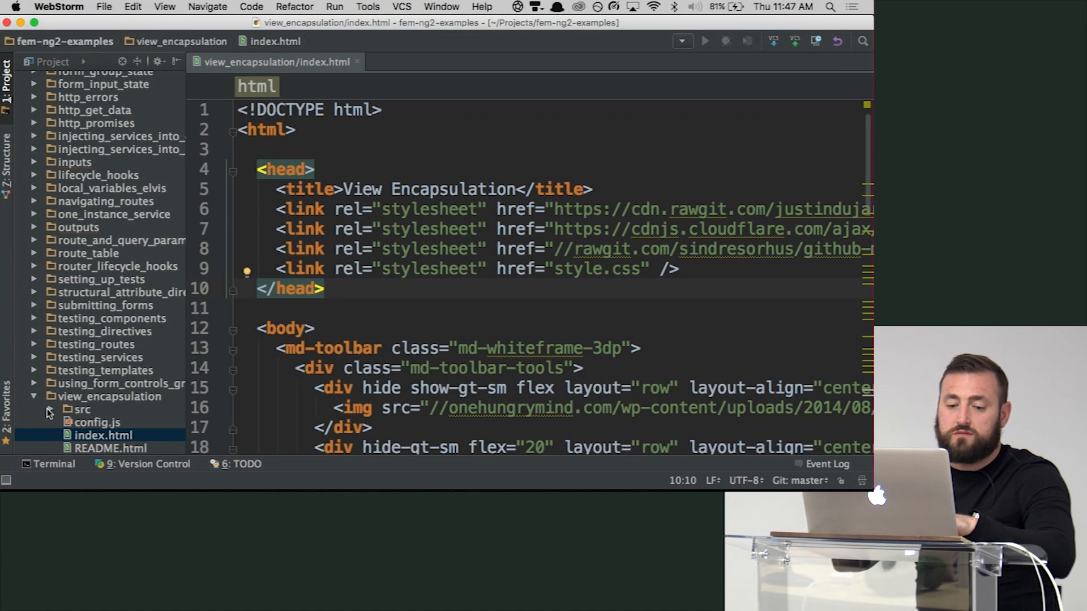
Step: In my.component.ts, replace the child's Emulated encapsulation value with None
click(48, 408)
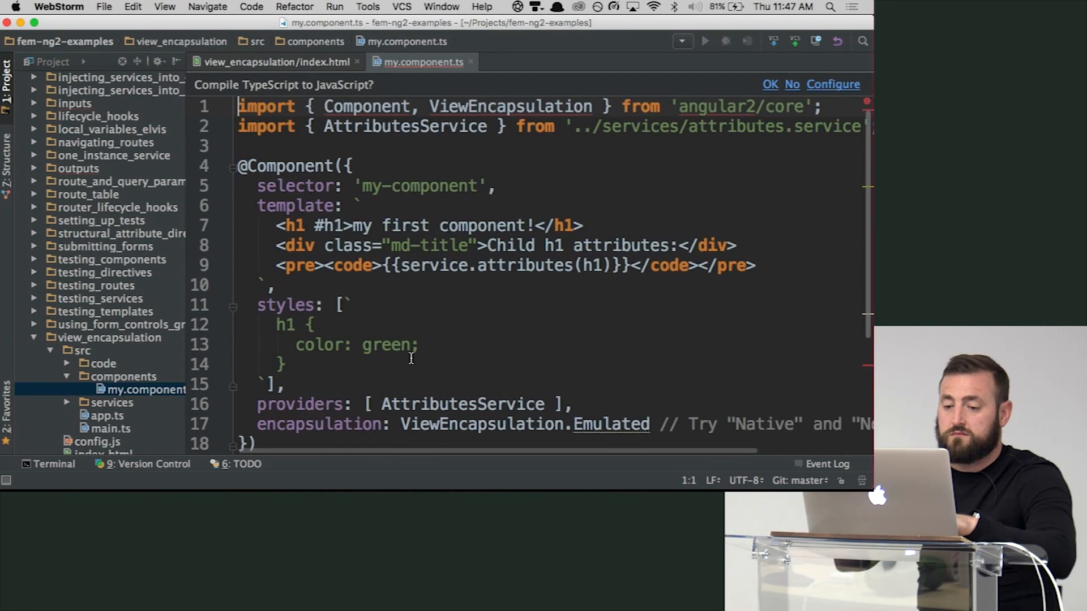
scroll(down, 3)
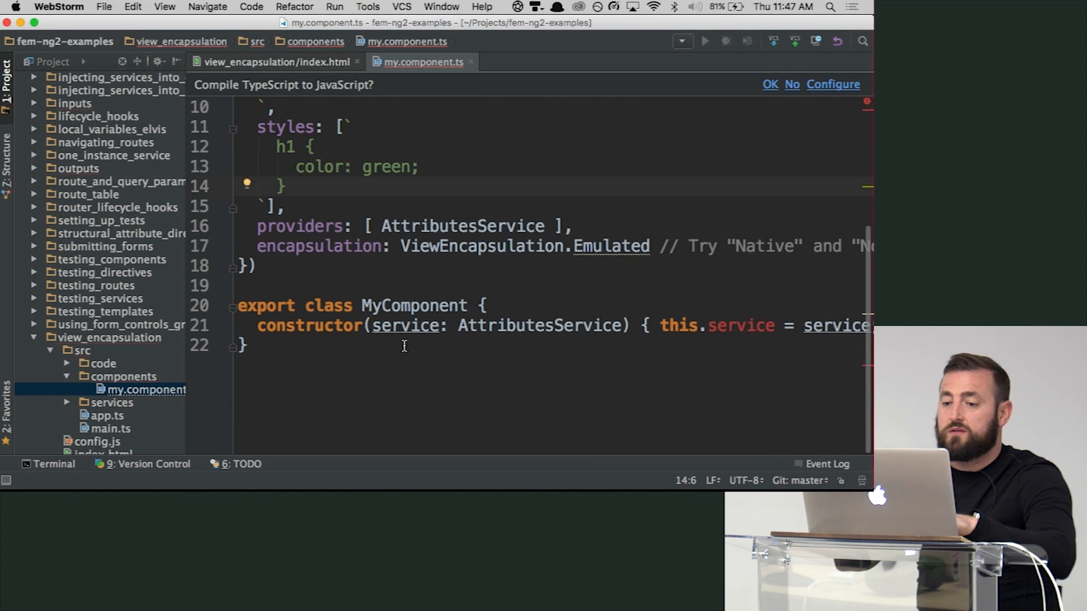
double_click(610, 245)
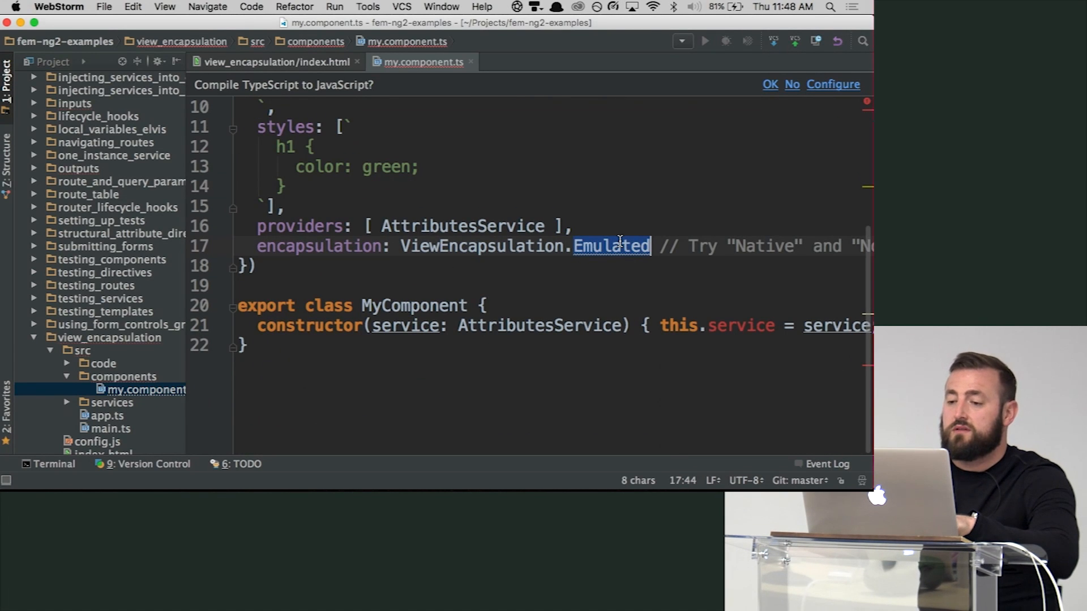
text(None)
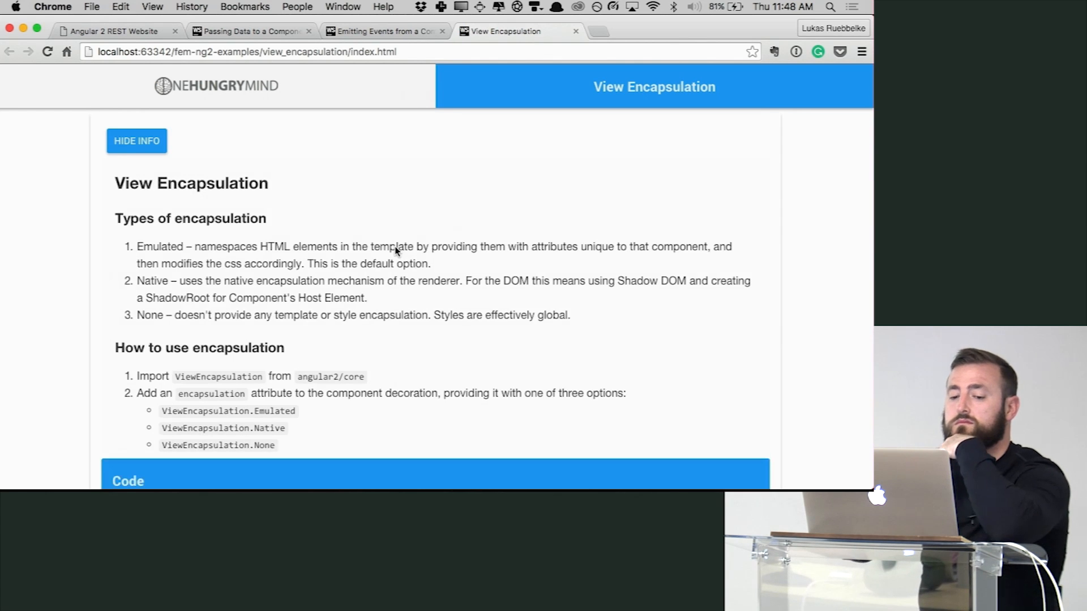
Step: Scroll to the reloaded output showing _ngcontent attributes on both h1 headings
scroll(down, 3)
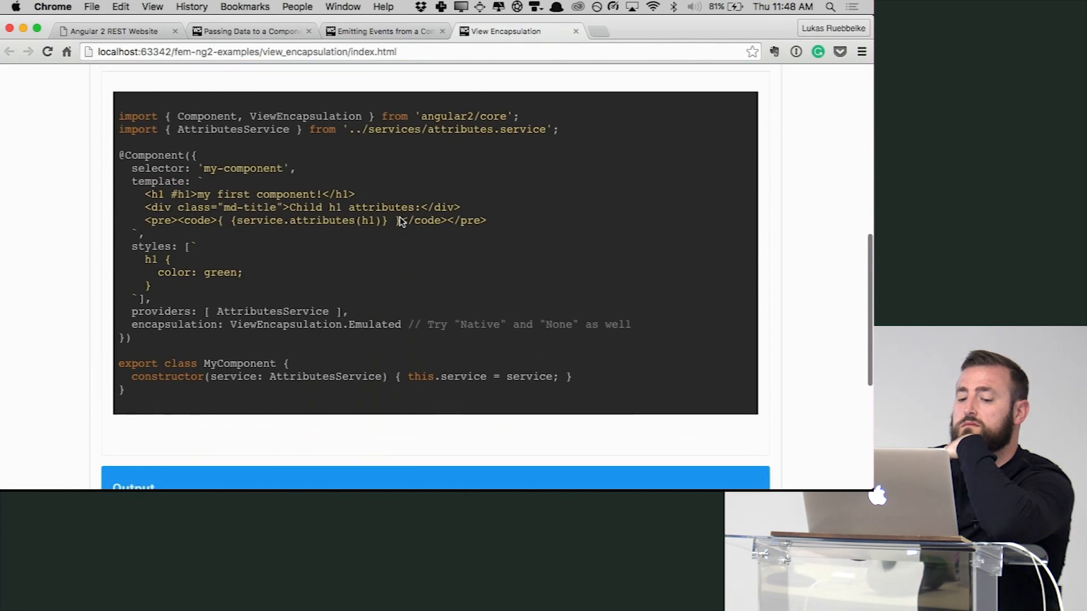
scroll(down, 3)
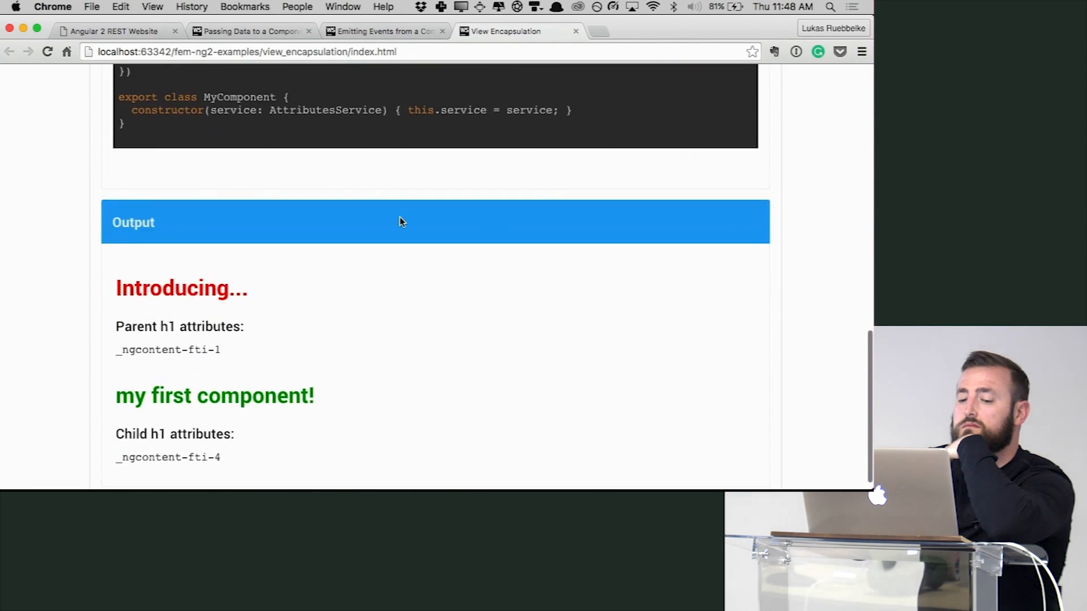
scroll(down, 3)
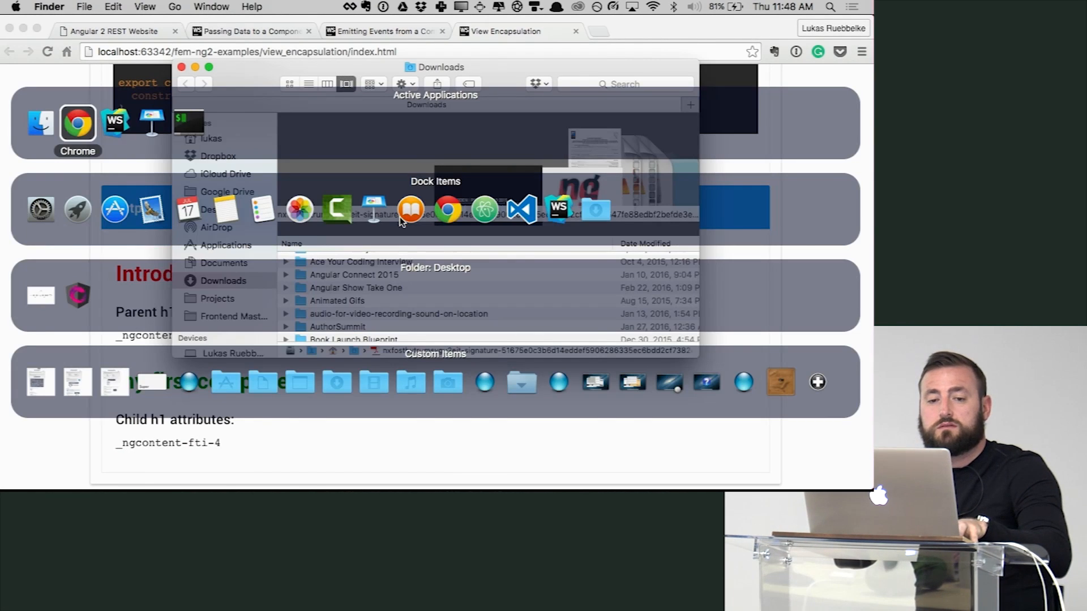
Step: Retype the child's encapsulation value NONE as None in my.component.ts
click(559, 209)
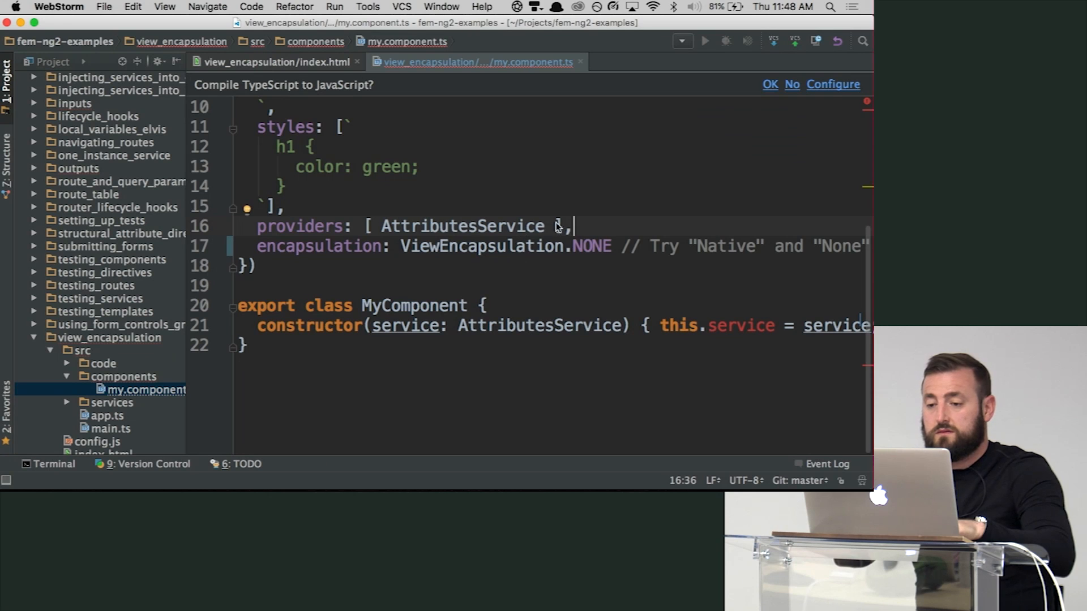
text(None)
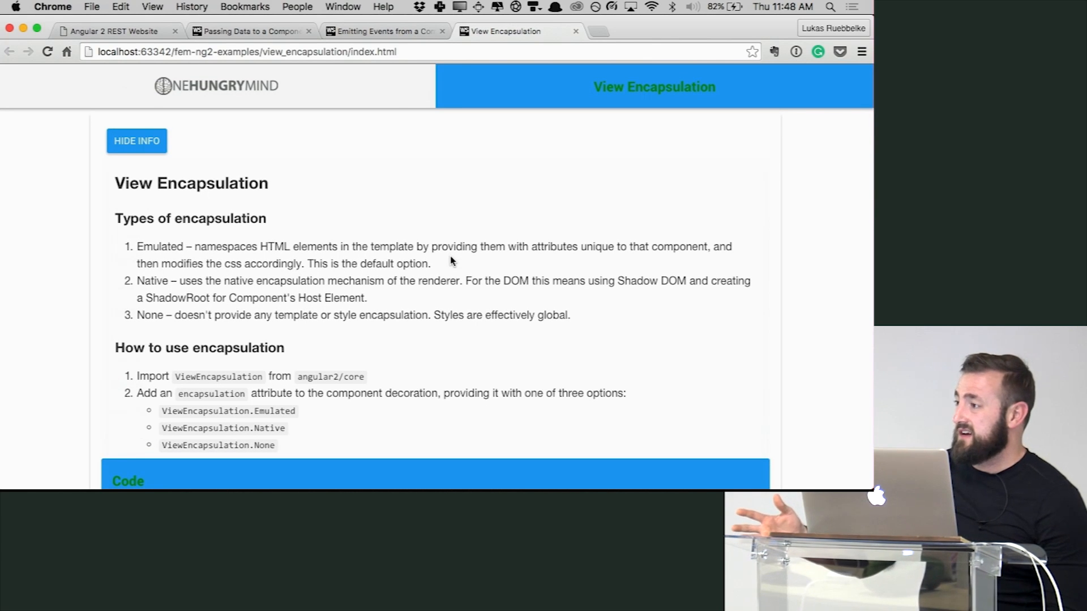
mouse_move(746, 130)
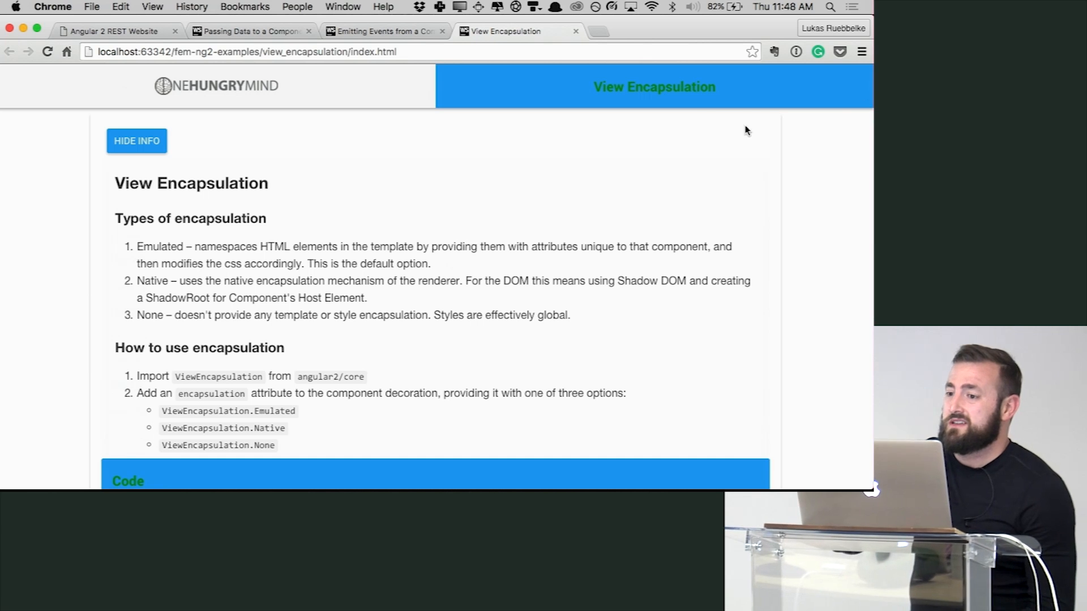
mouse_move(661, 80)
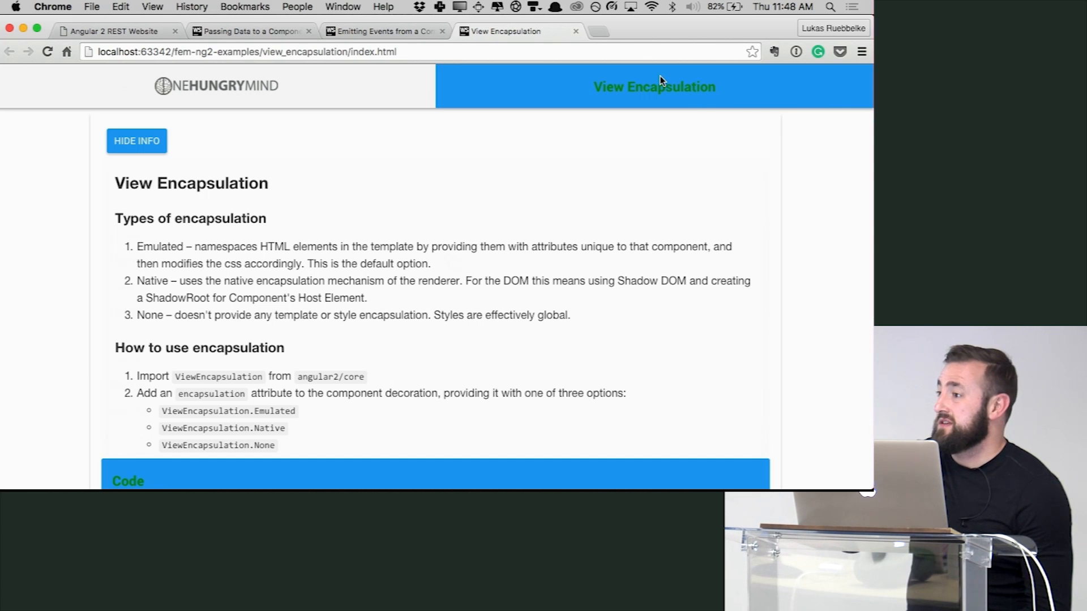
Step: Inspect the output where green heading style leaks page-wide, selecting 'Introducing'
scroll(down, 3)
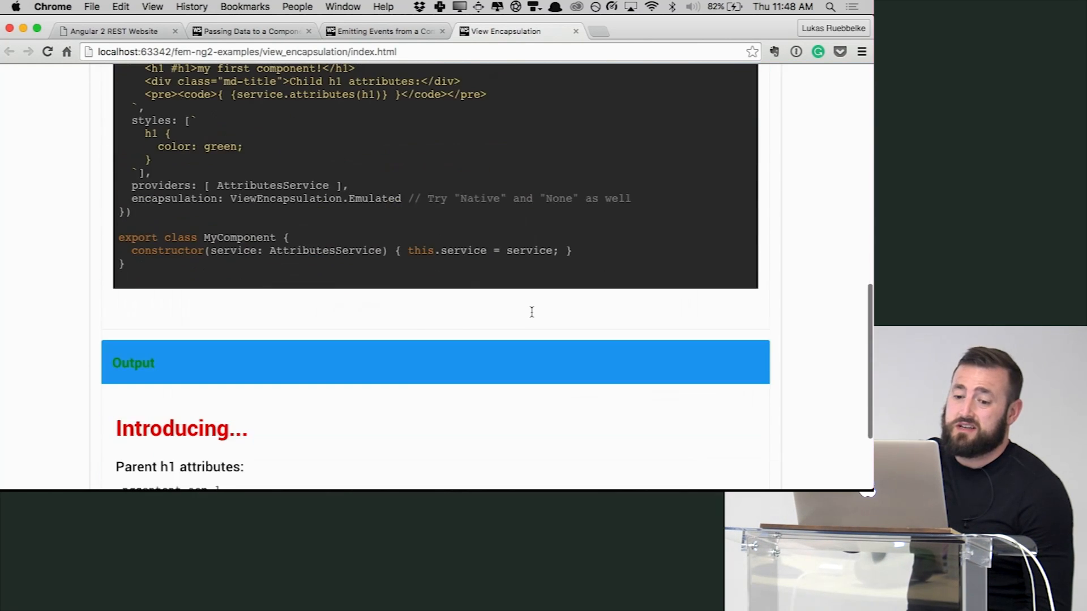
scroll(down, 3)
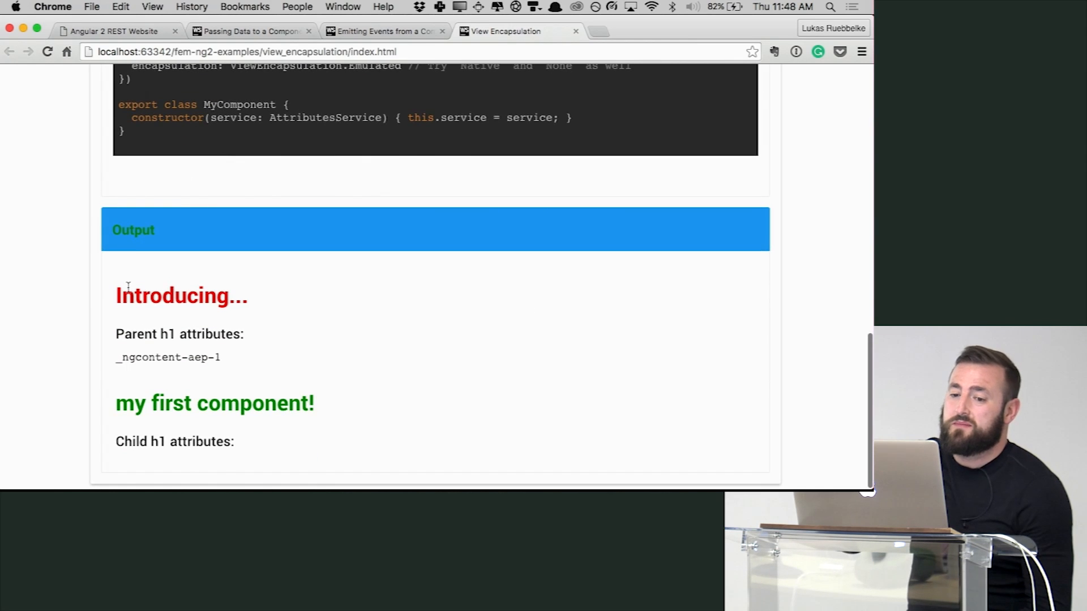
double_click(170, 296)
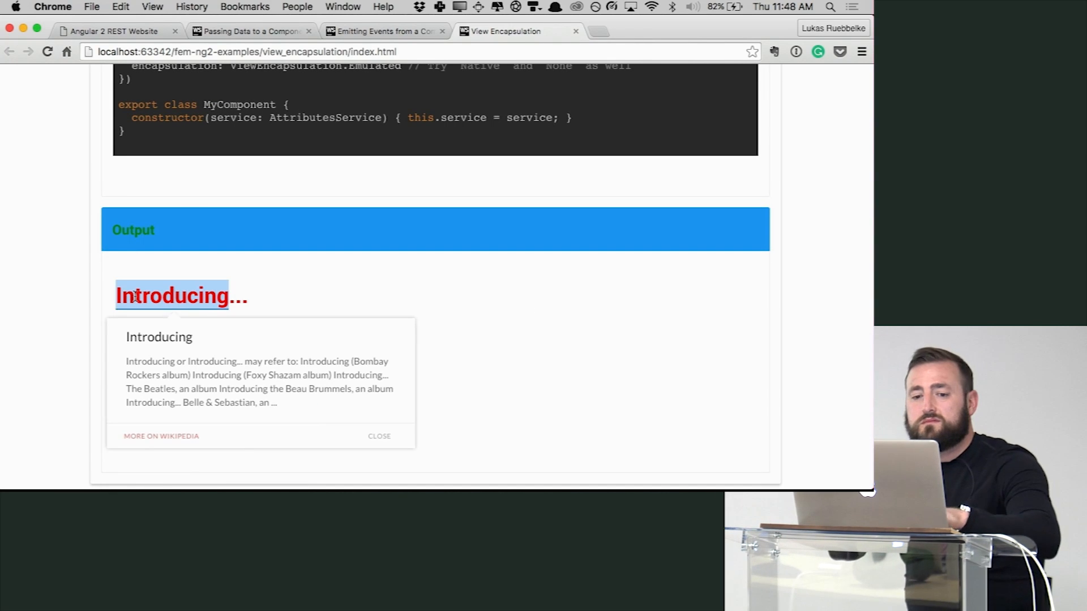
click(380, 436)
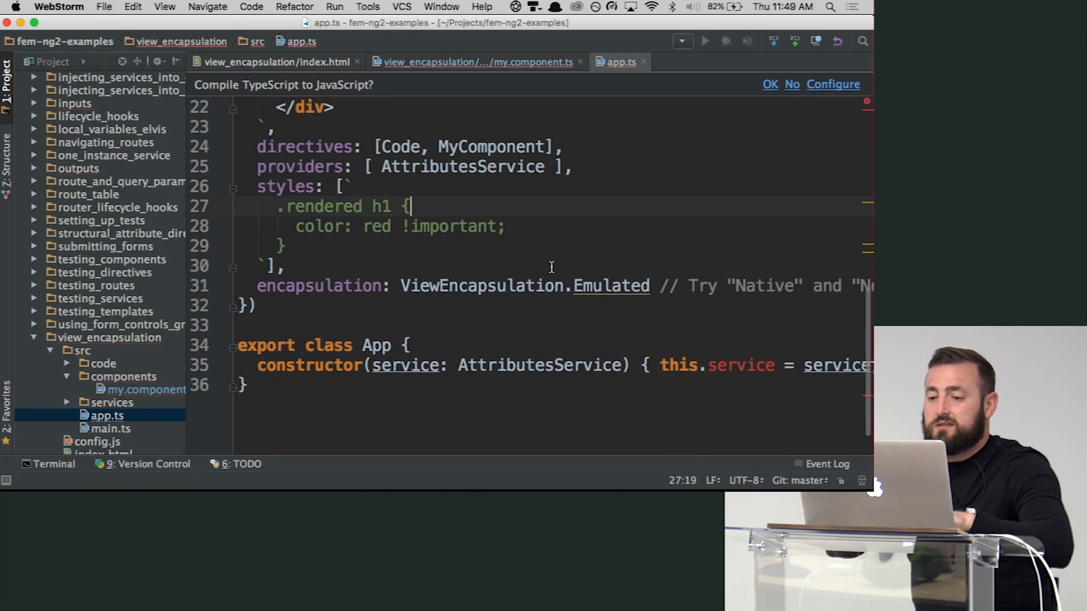
Step: Replace Emulated with None on the encapsulation line of app.ts
double_click(610, 286)
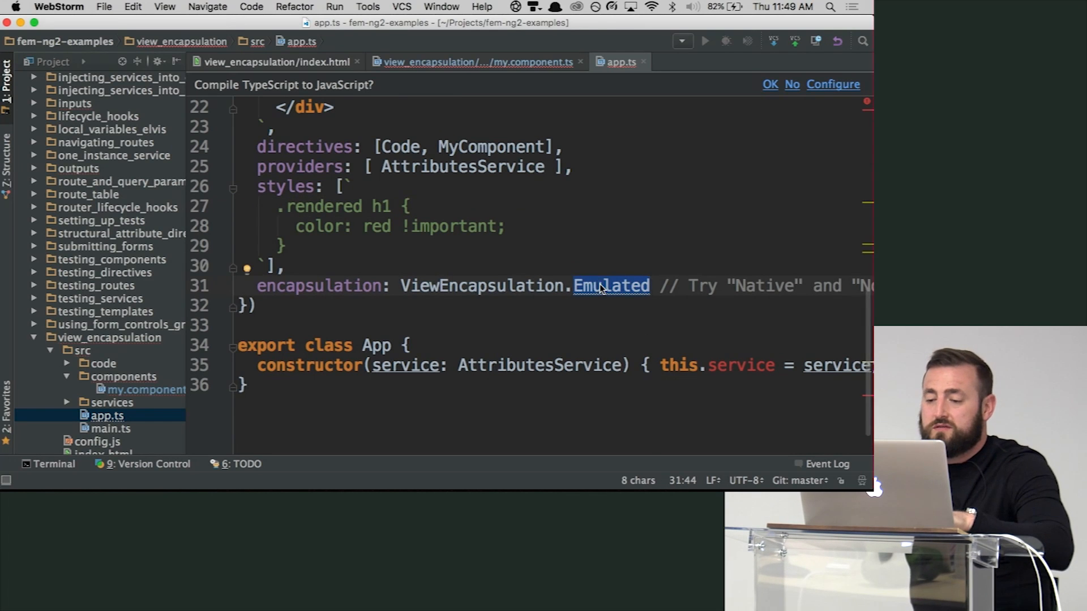
text(None)
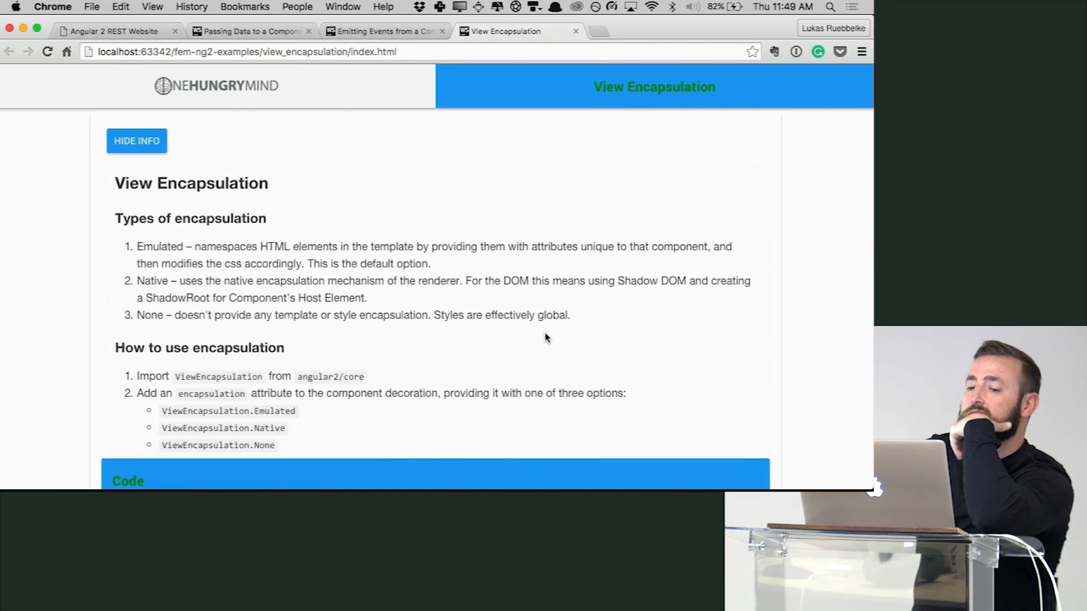
Step: Scroll to the output where both headings are red without attributes
scroll(down, 3)
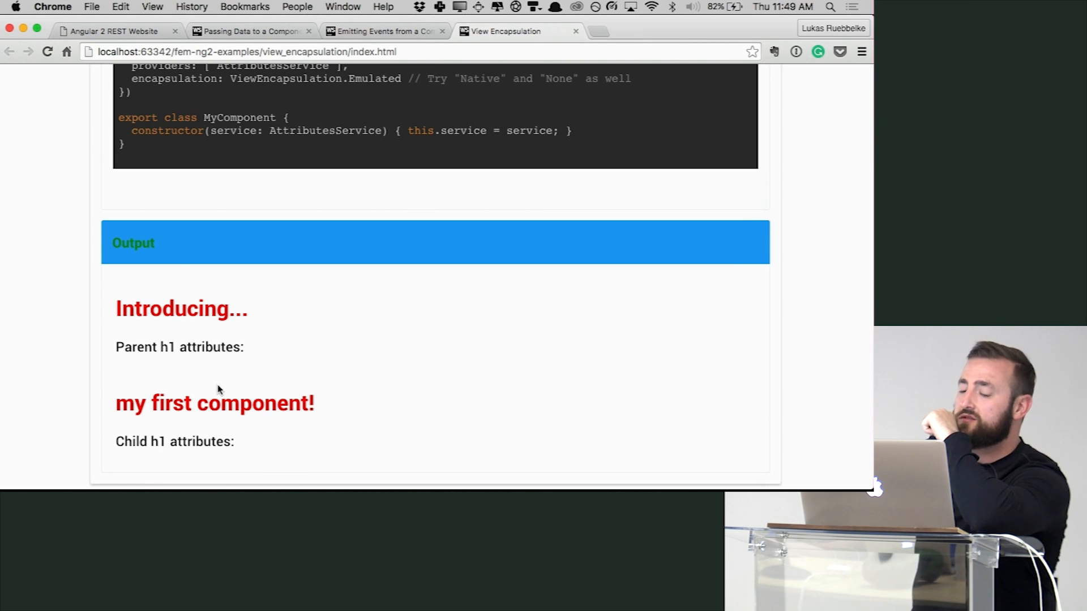
mouse_move(182, 377)
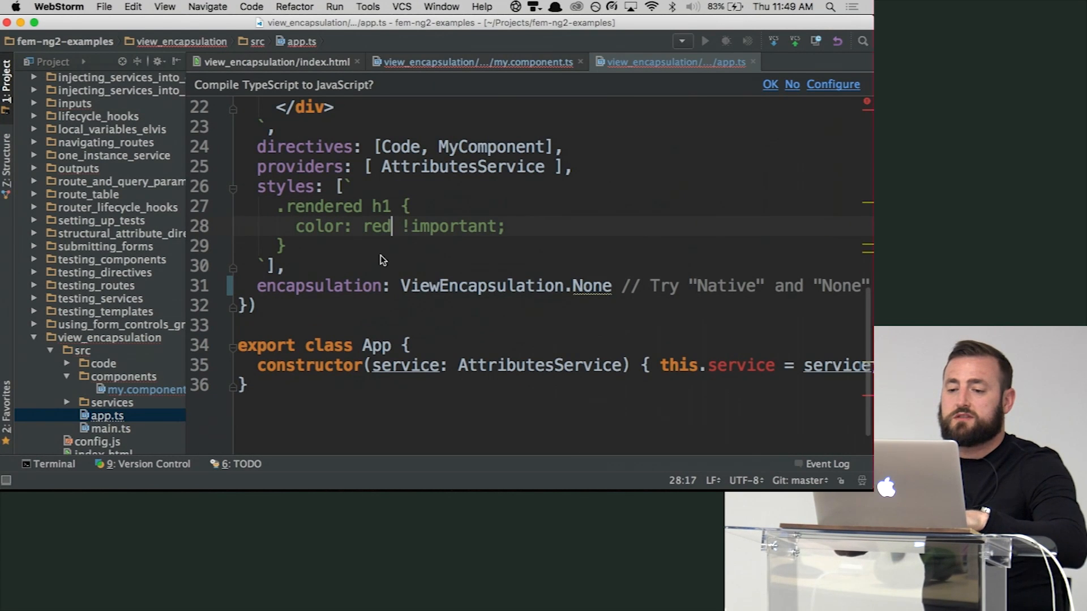
Step: Change the parent's encapsulation in app.ts from None to Native
key(Backspace)
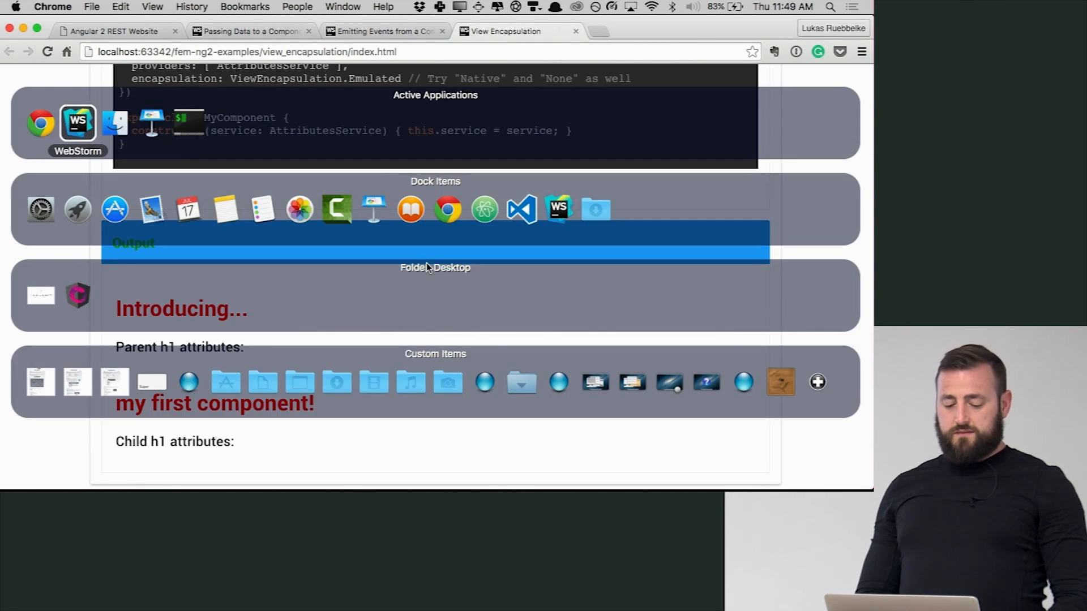
click(78, 123)
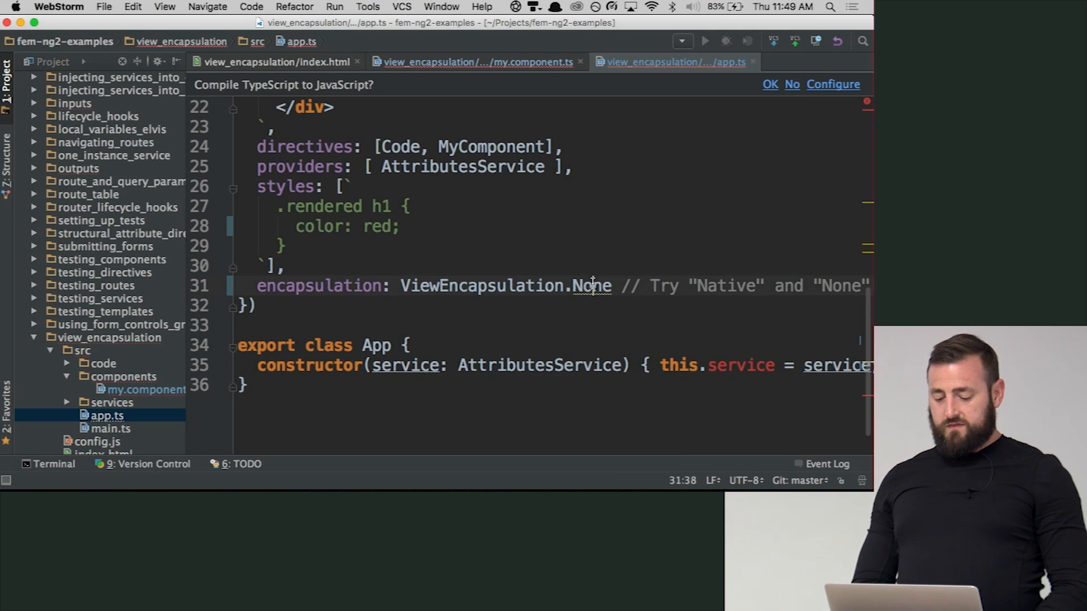
text(Native)
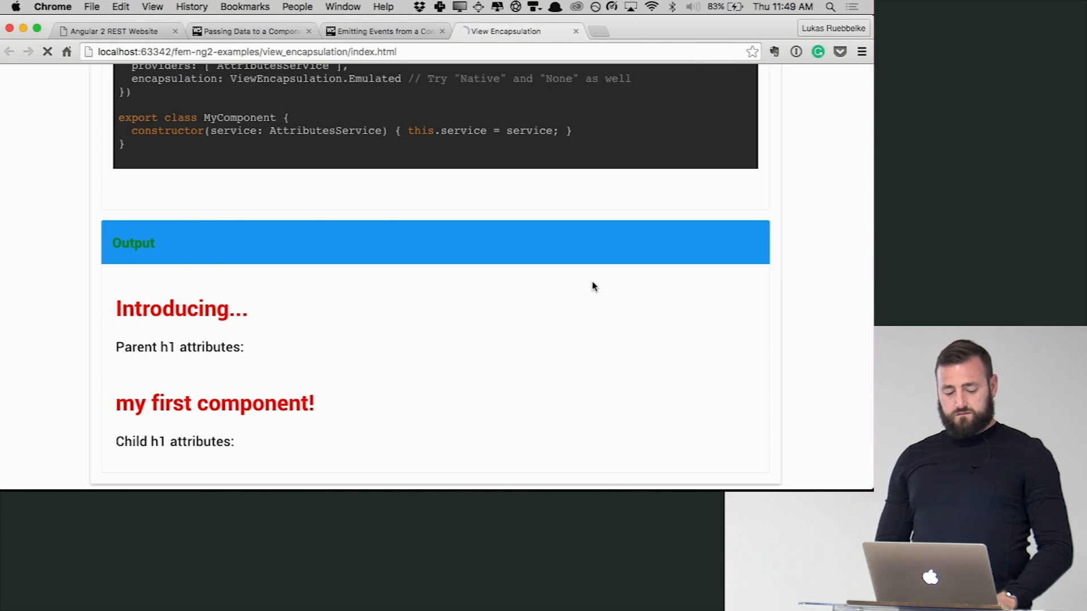
Step: Scroll to the reloaded output with both component headings red
scroll(down, 3)
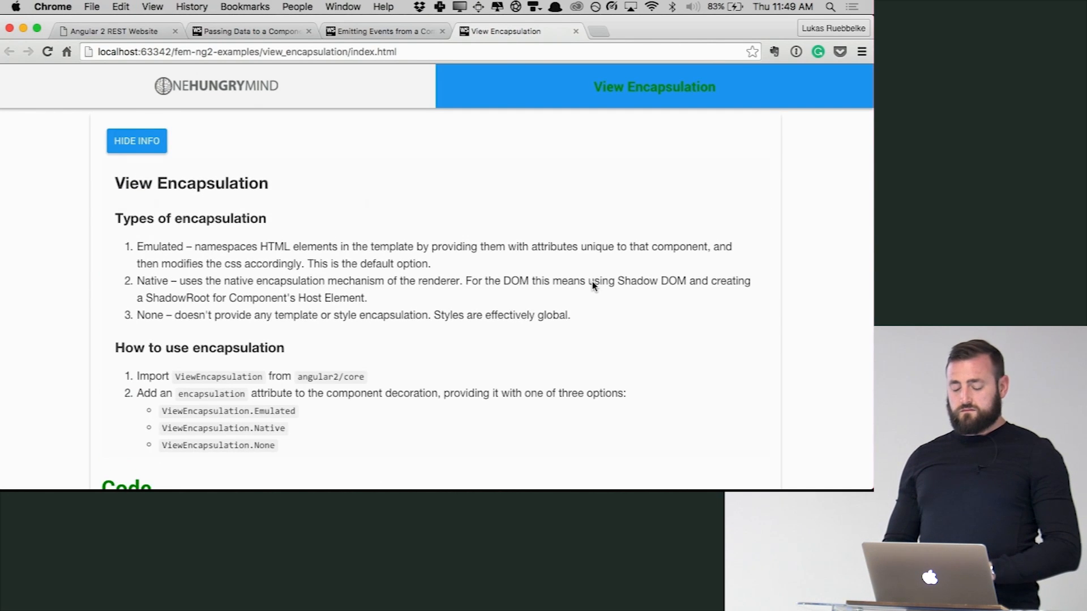
scroll(down, 3)
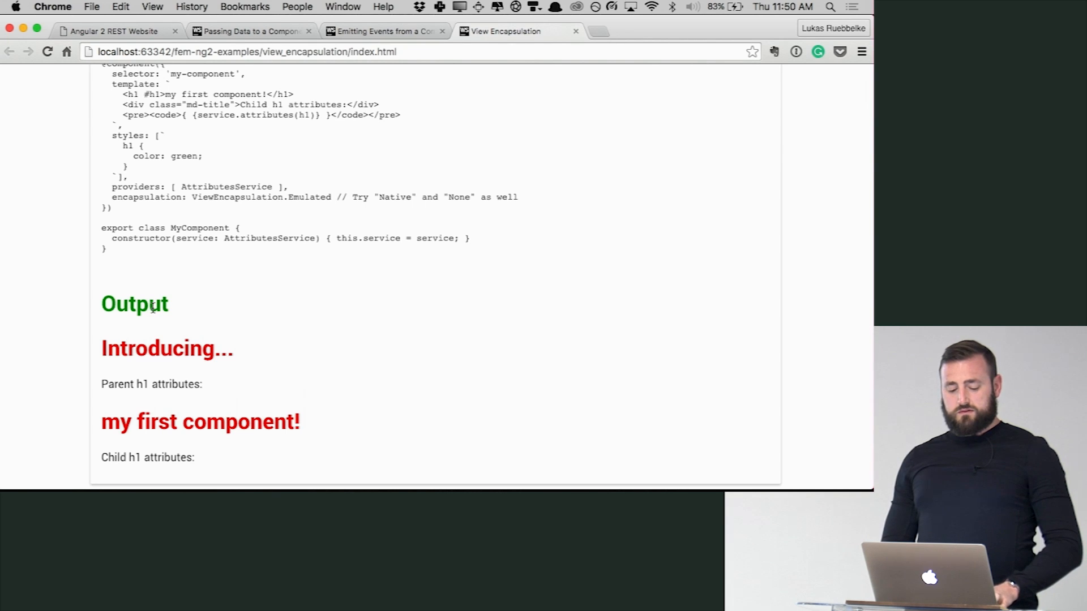
mouse_move(174, 287)
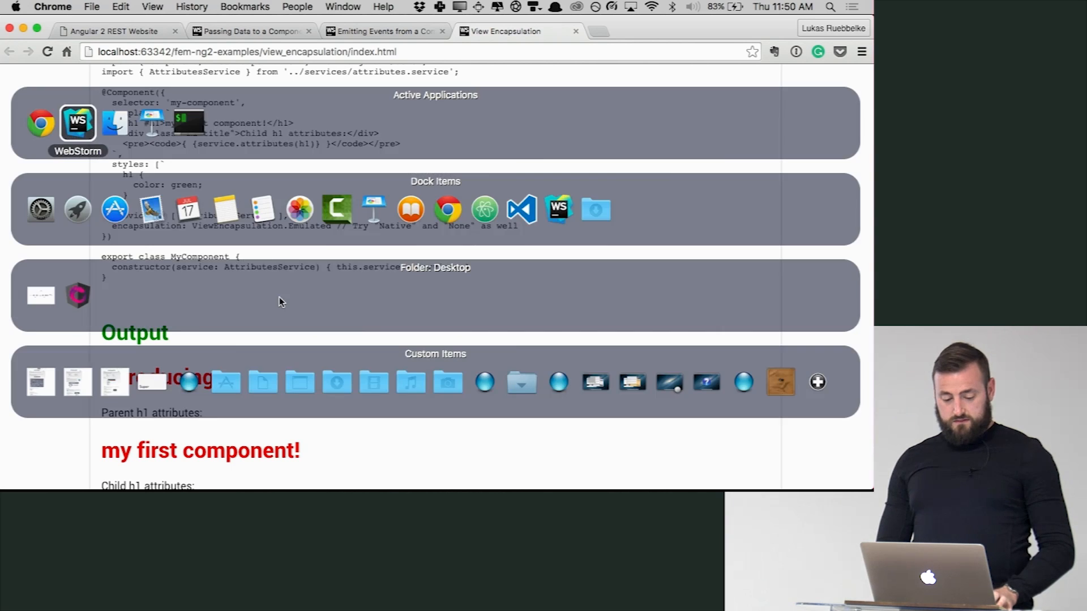
Step: Change encapsulation from Native to Emulated in app.ts and to Emulated in my.component.ts
click(78, 123)
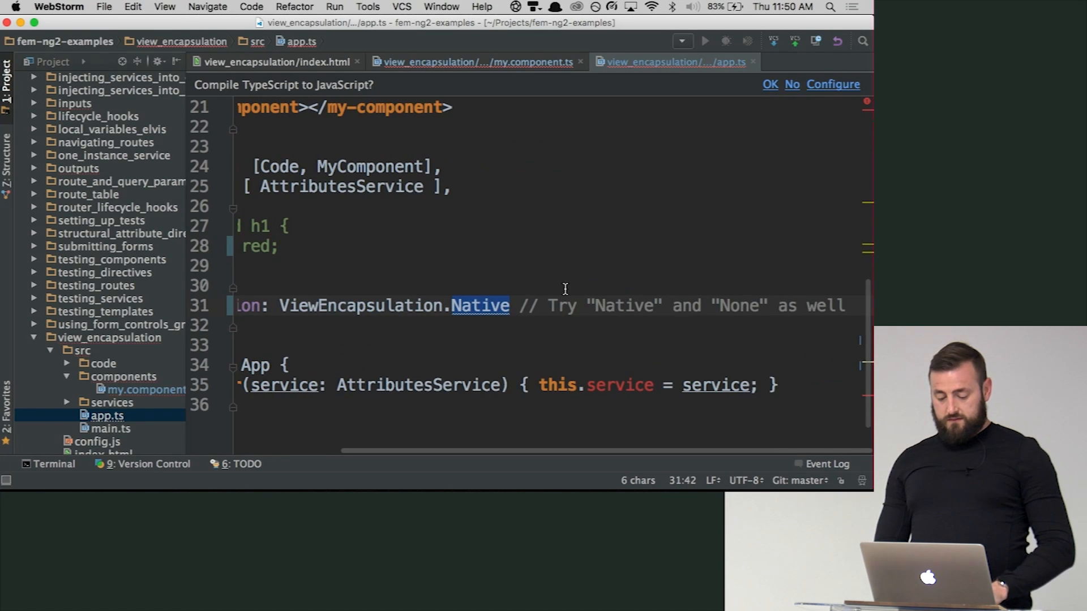
text(Emul)
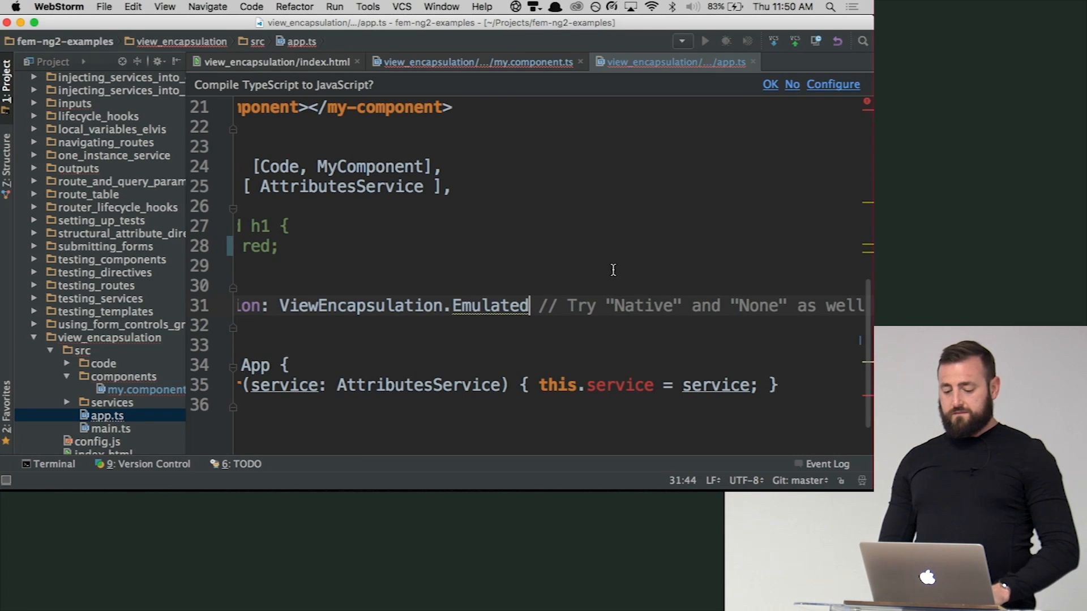
click(477, 62)
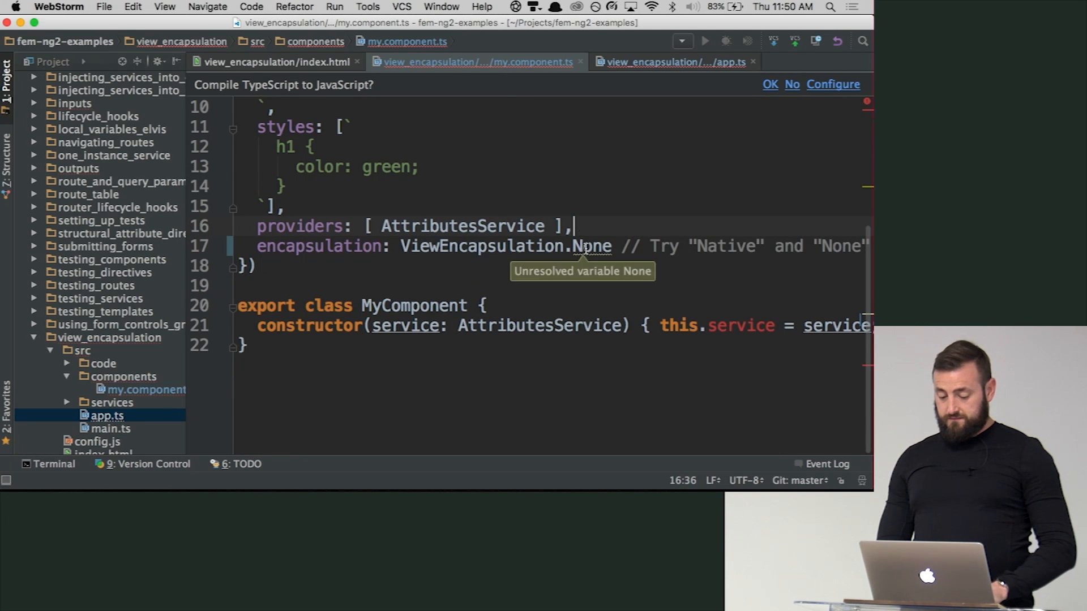
text(Emul)
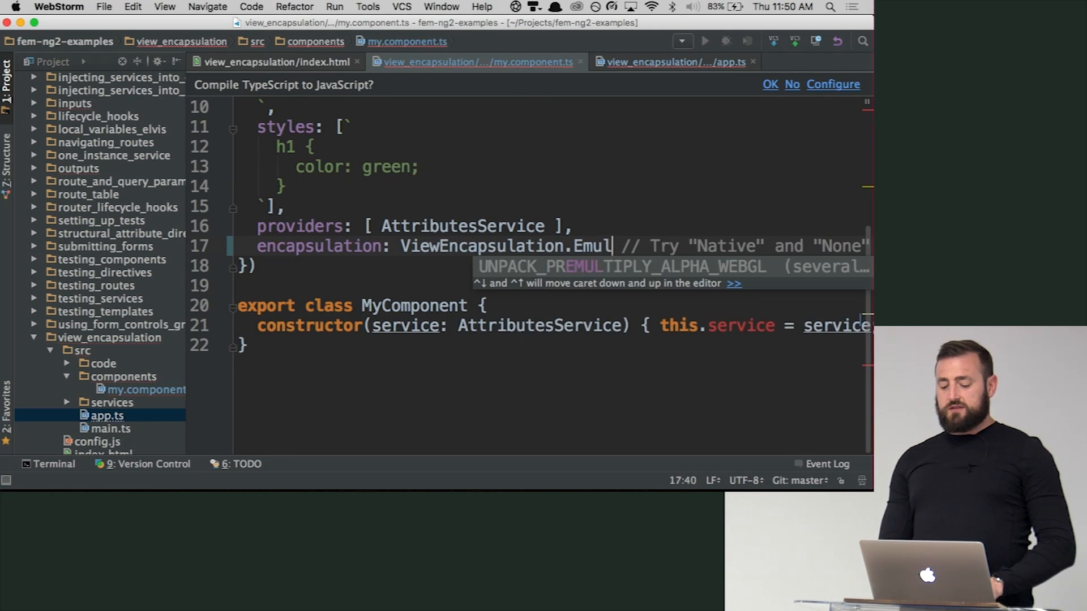
text(ated)
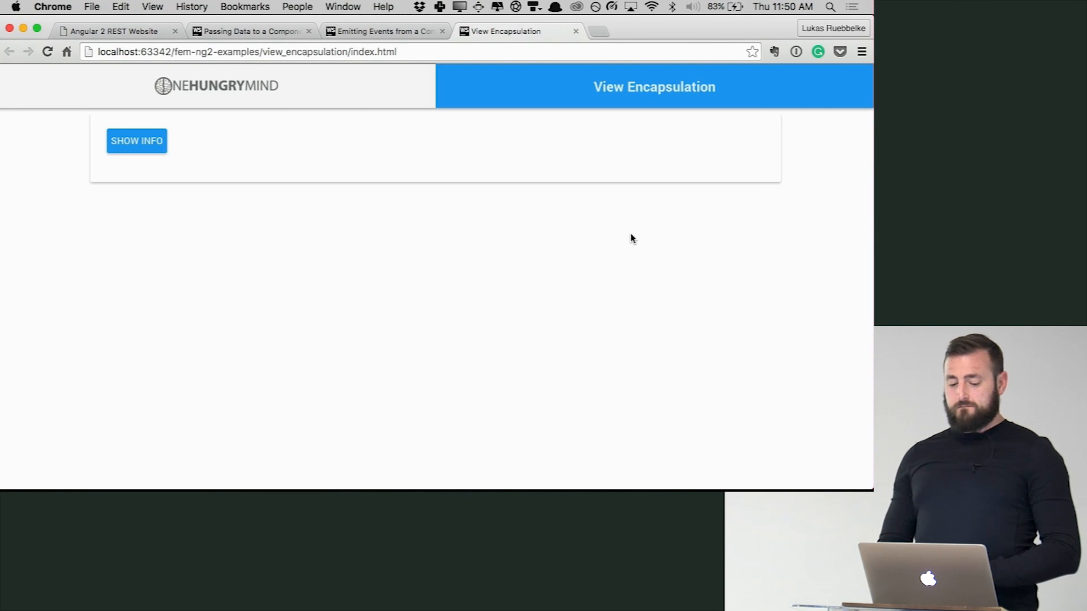
Step: Expand the encapsulation explanation and scroll to the red and green heading output
click(136, 141)
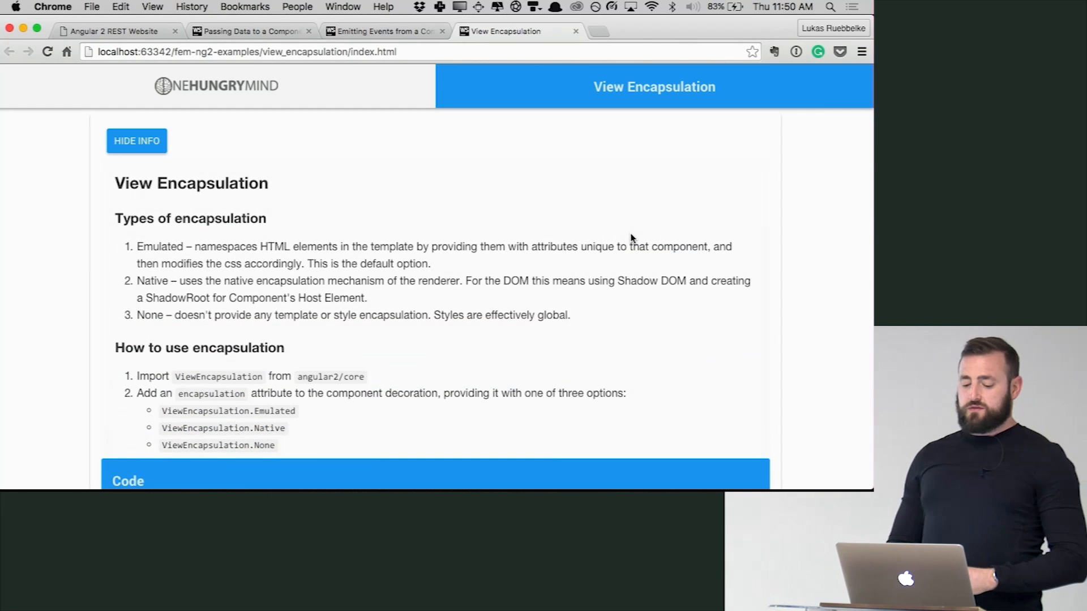
scroll(down, 3)
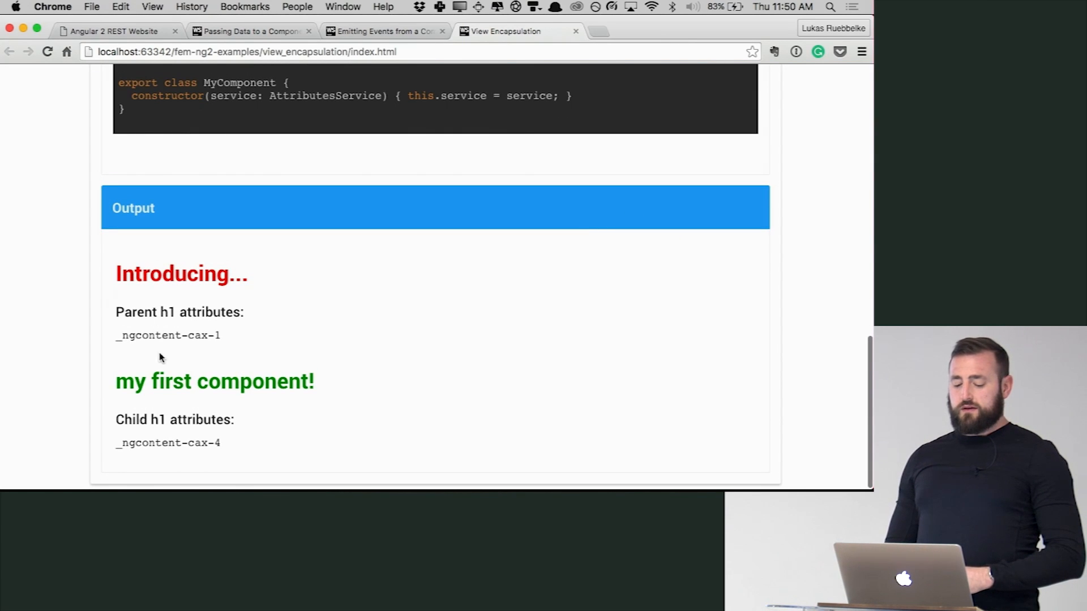
mouse_move(238, 300)
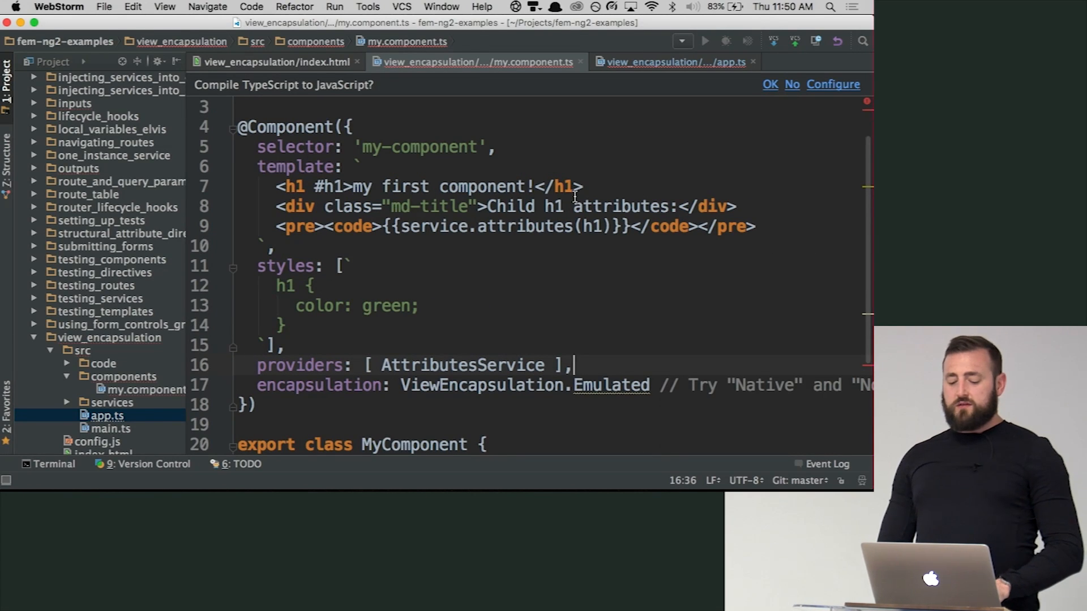
Step: Review the child's green h1 style, then replace Emulated with None in my.component.ts
scroll(down, 3)
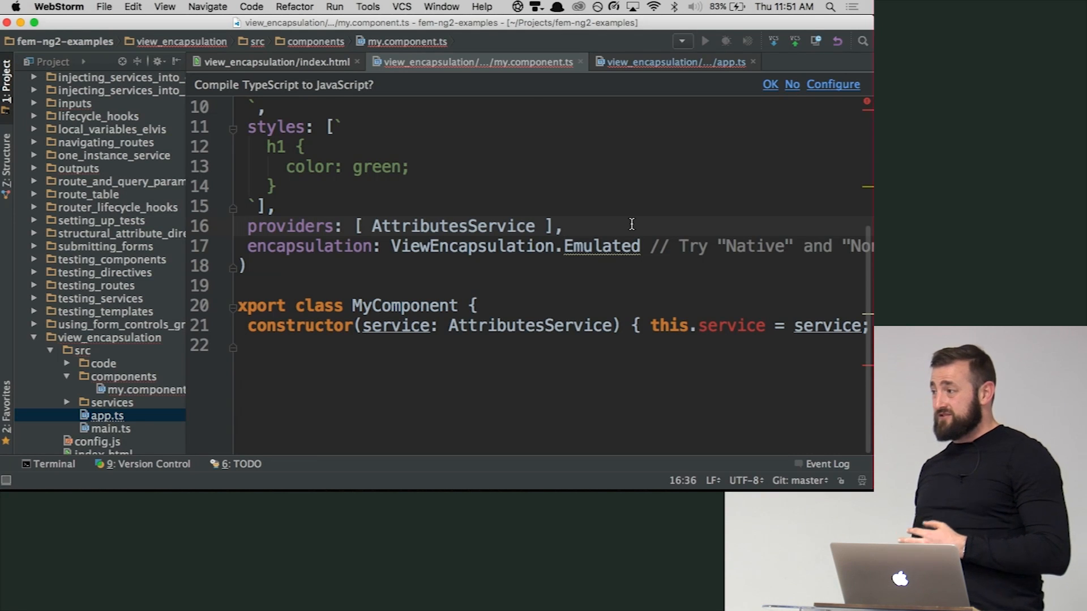
mouse_move(652, 304)
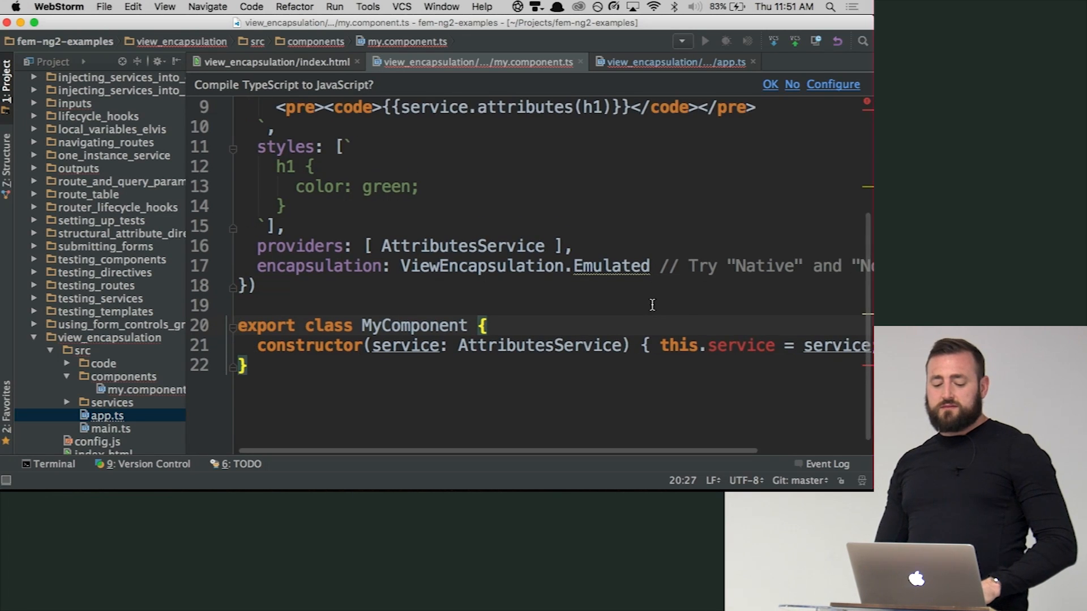
scroll(down, 3)
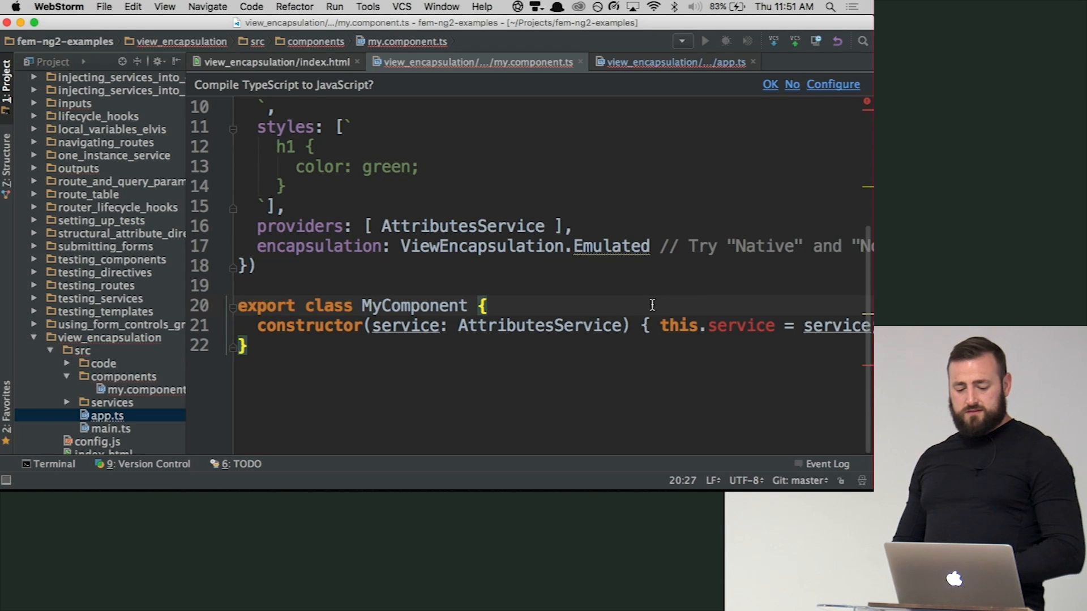
click(287, 207)
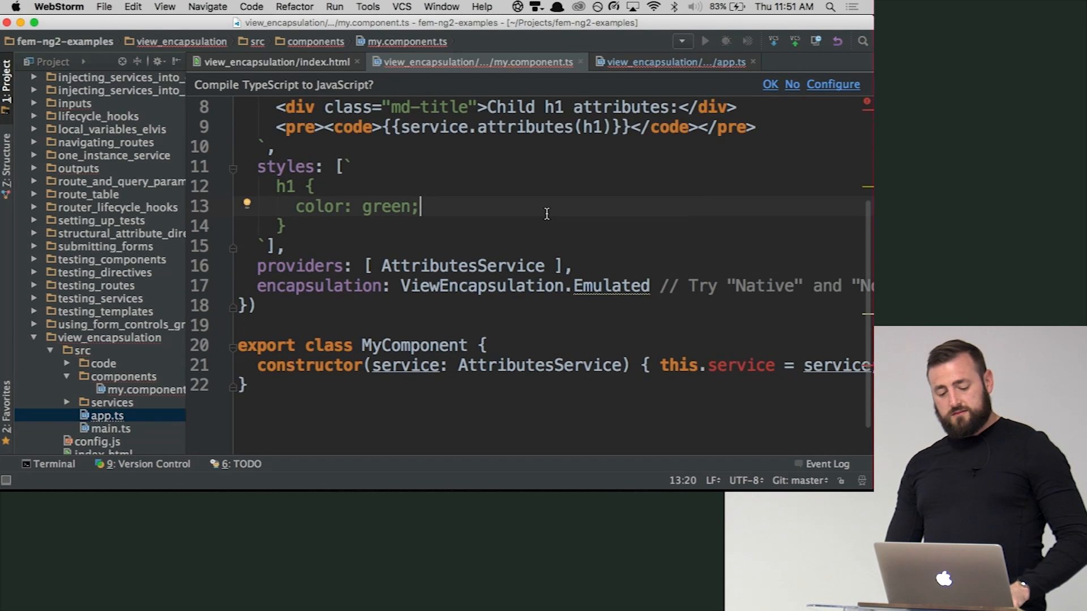
scroll(down, 3)
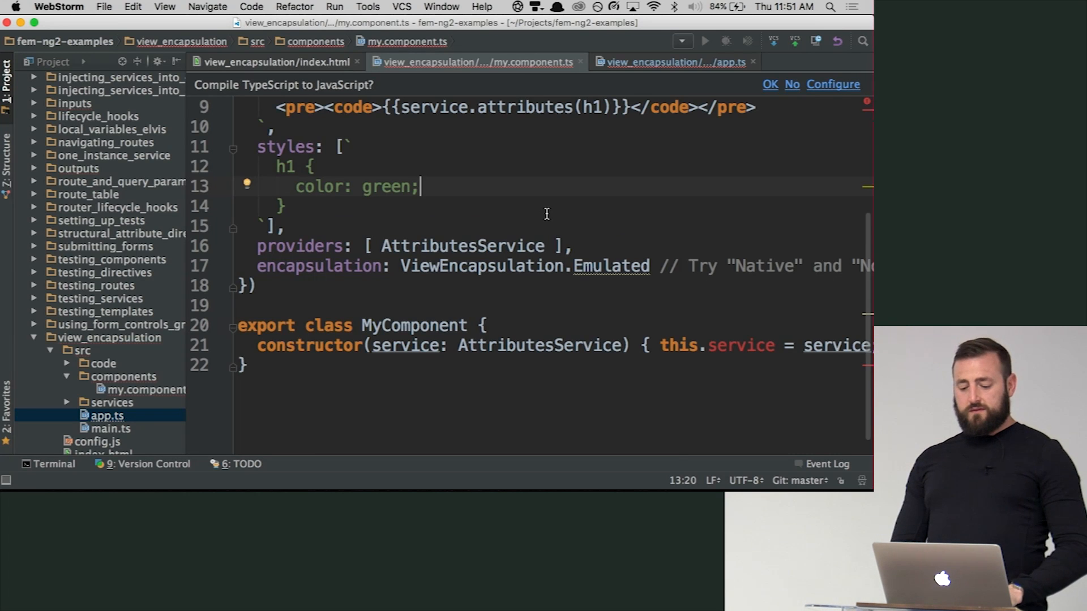
double_click(609, 266)
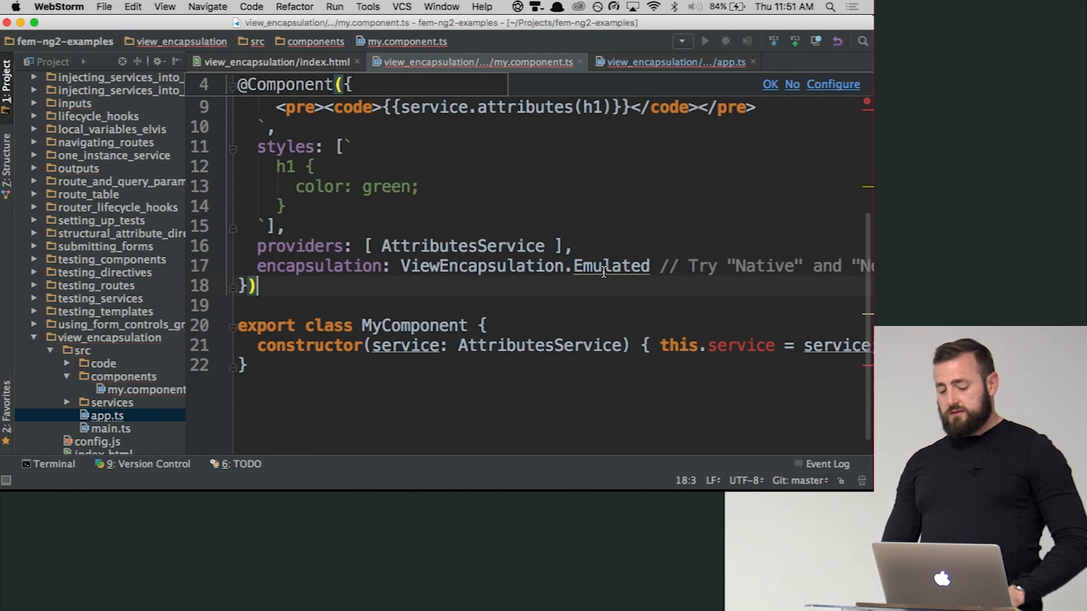
text(None)
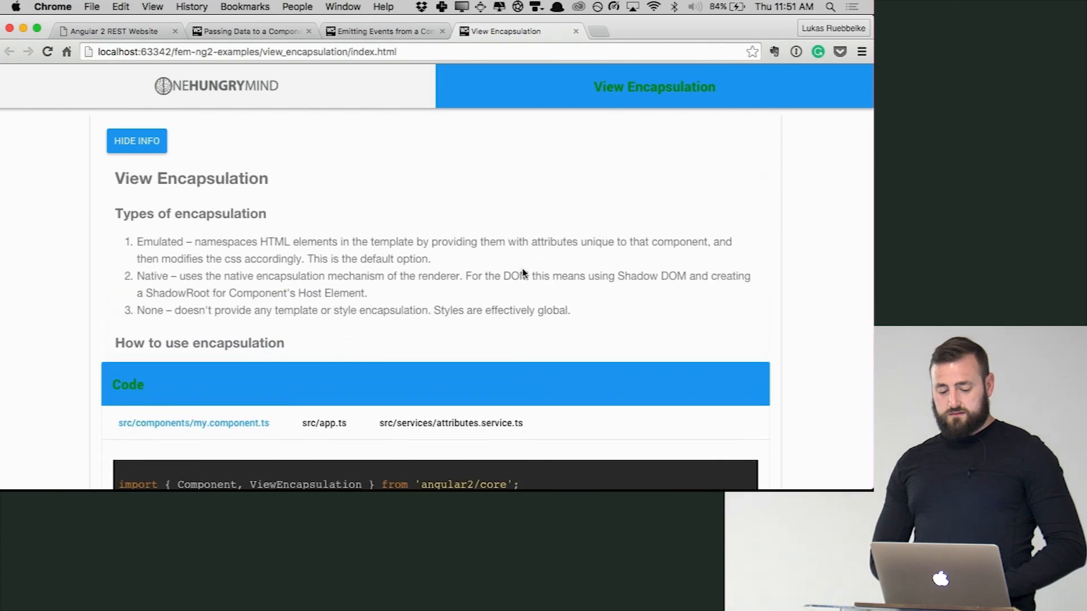
Step: Inspect the page head in DevTools, selecting the scoped red and global green h1 style tags
scroll(down, 3)
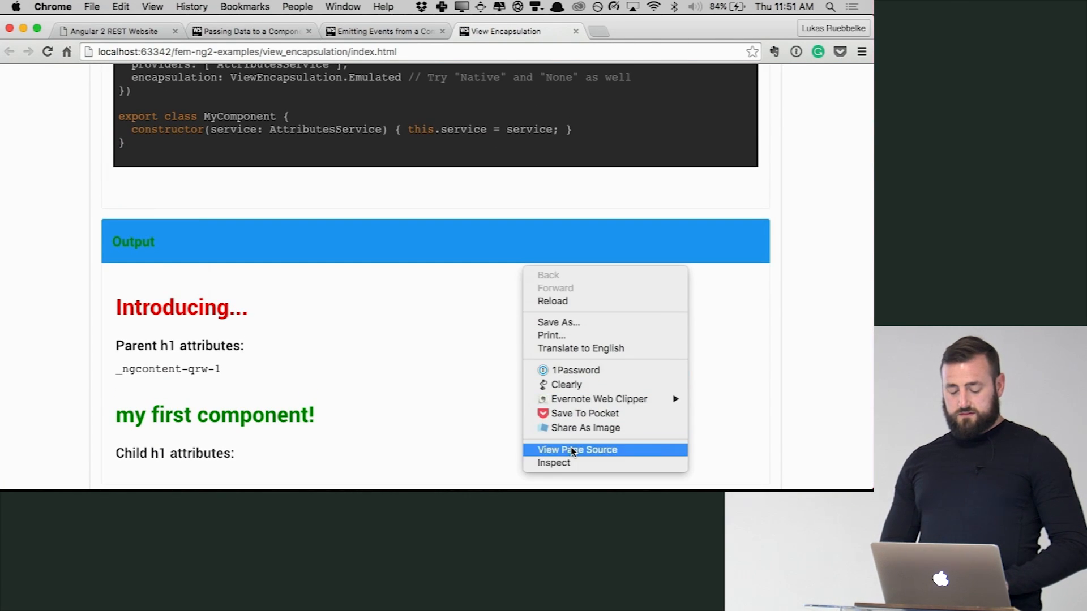
mouse_move(394, 295)
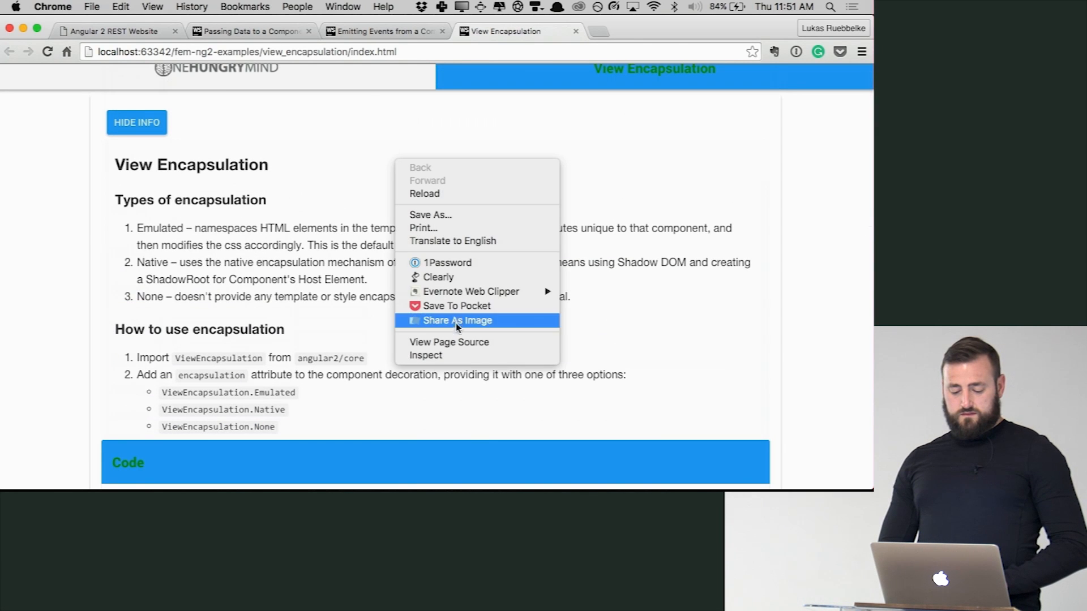
mouse_move(456, 360)
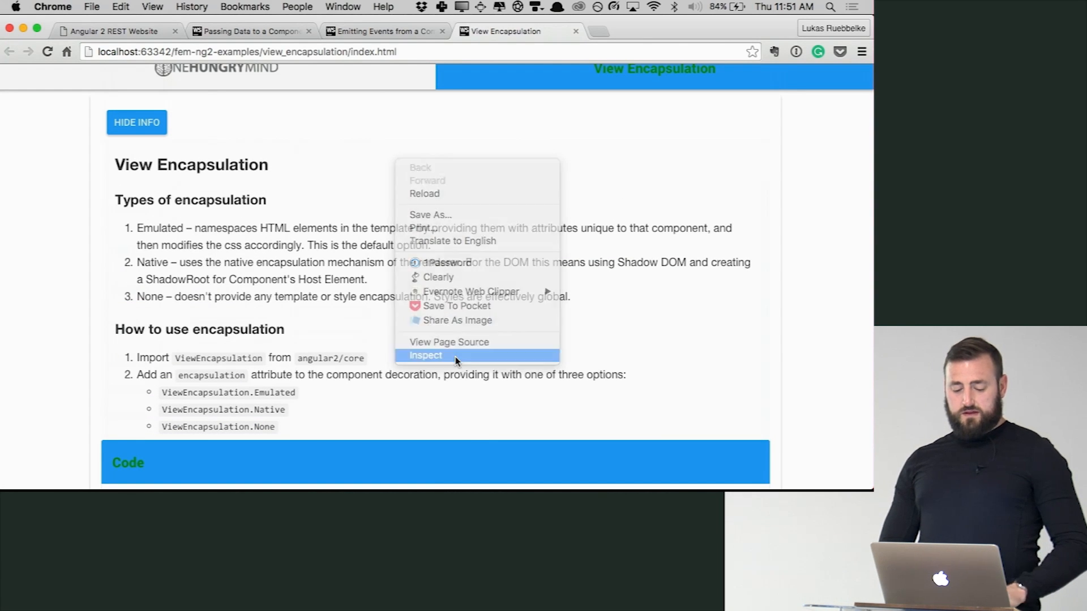
click(425, 356)
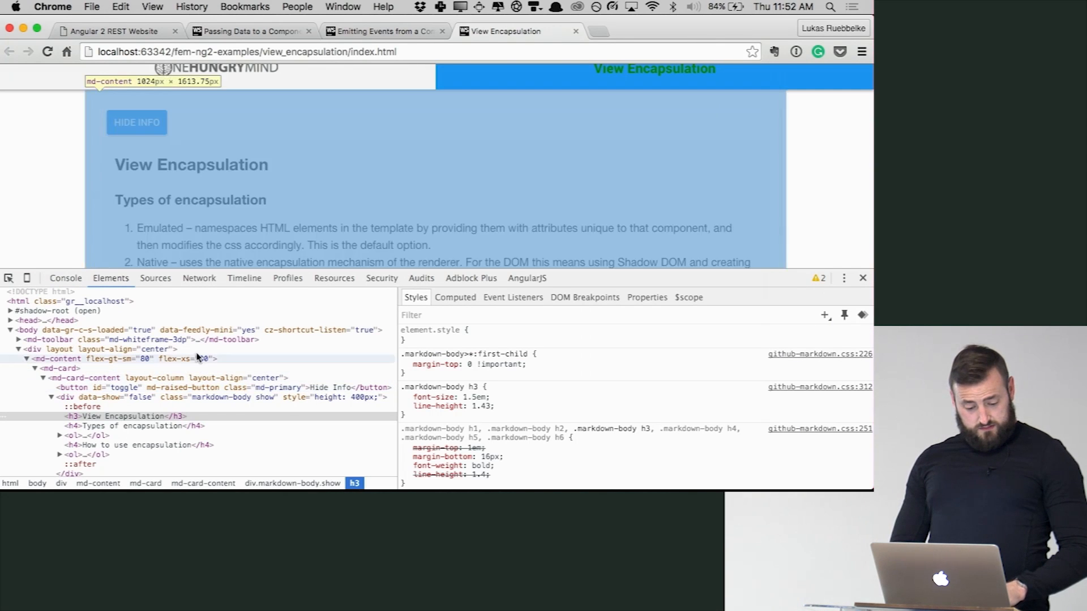
click(12, 321)
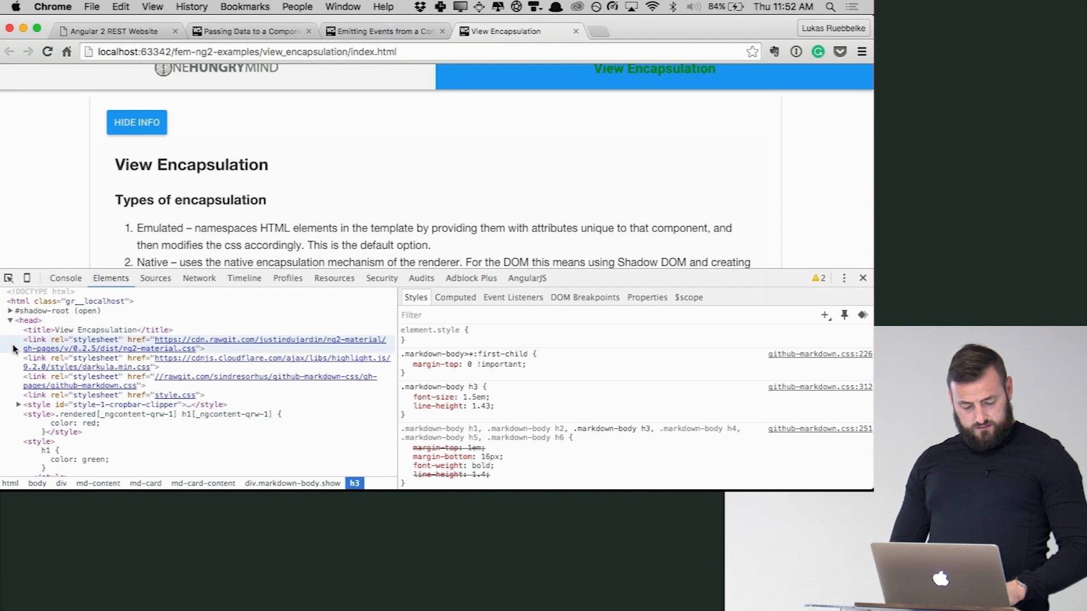
scroll(down, 3)
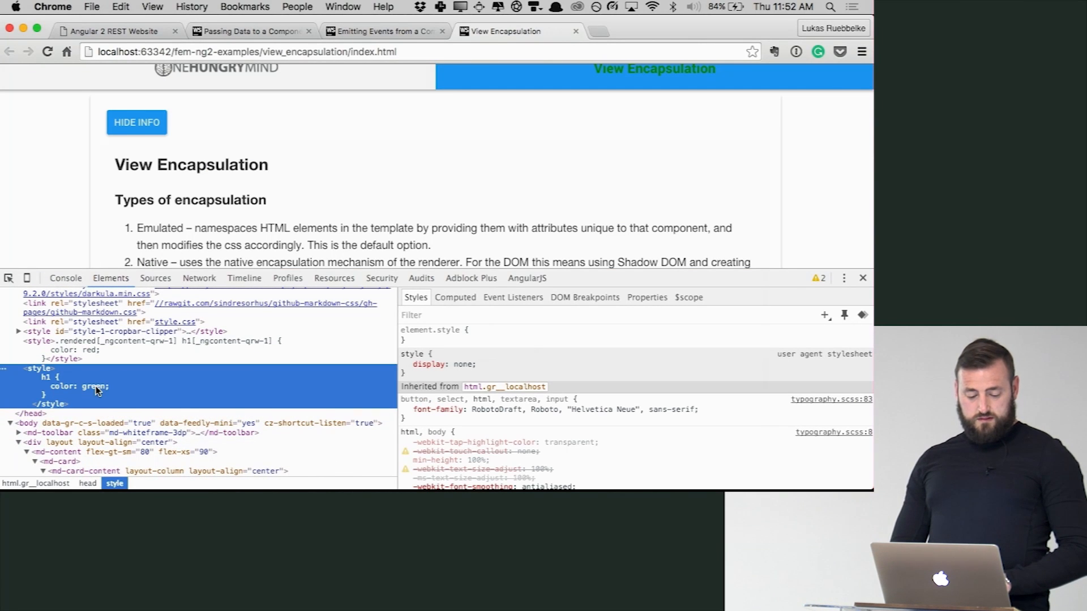
click(29, 413)
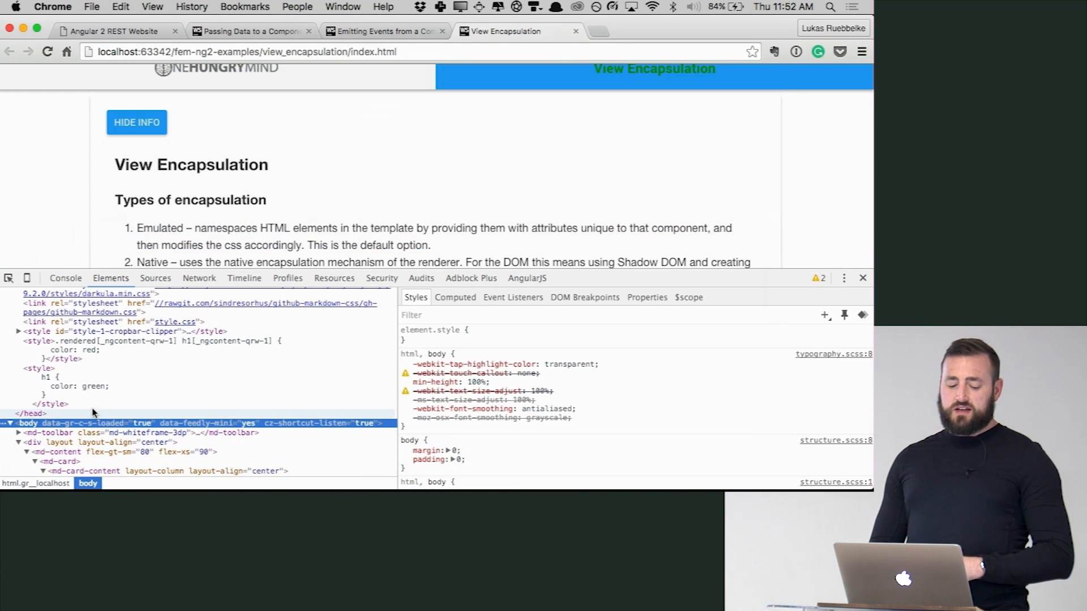
click(27, 414)
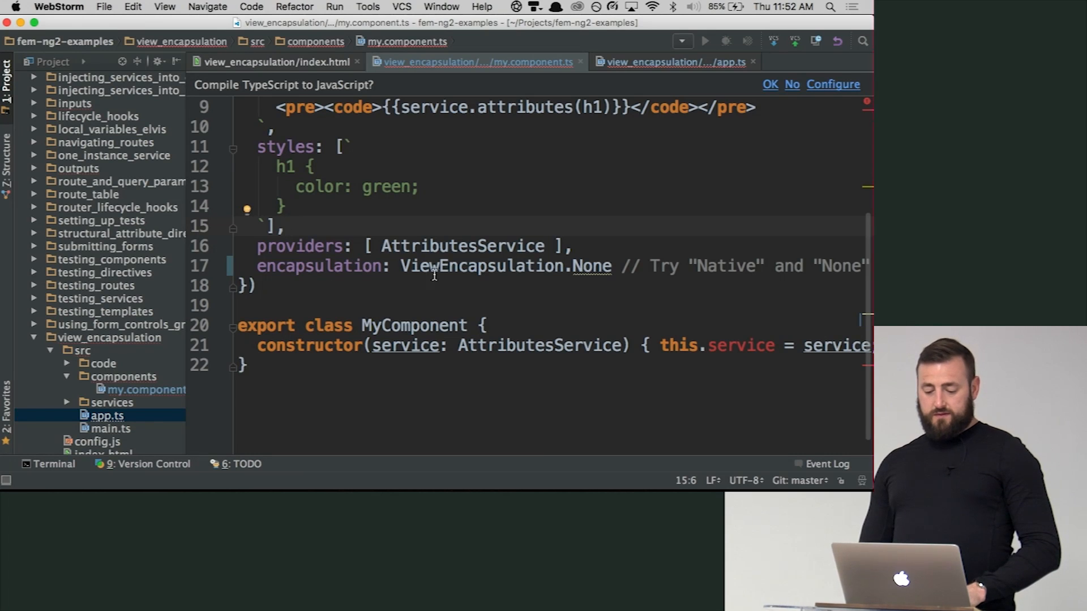
Step: Scroll through the parent App component file in app.ts to its encapsulation setting
click(675, 61)
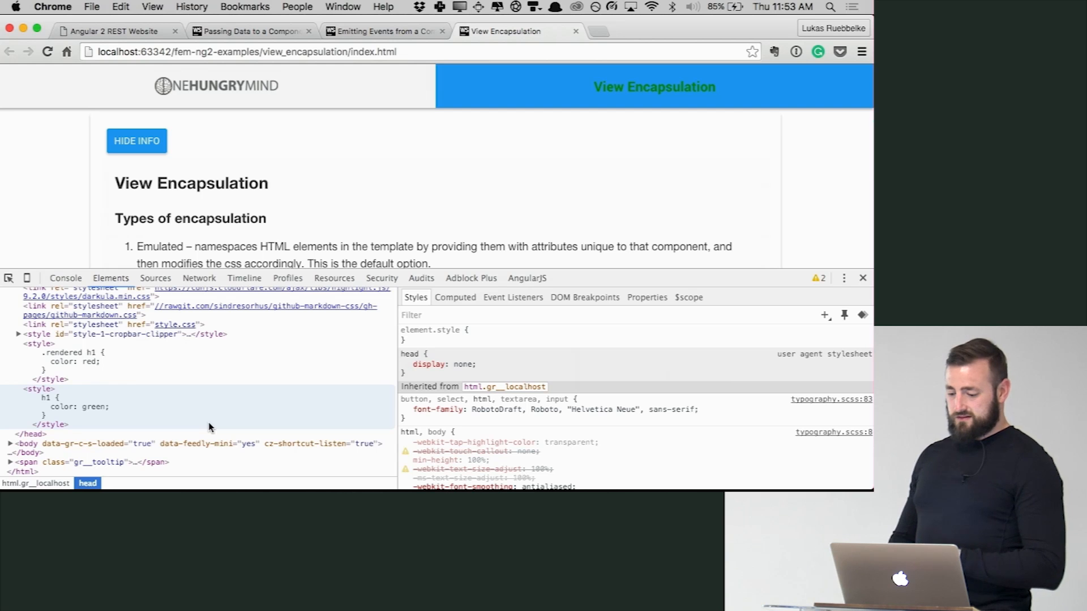
scroll(down, 3)
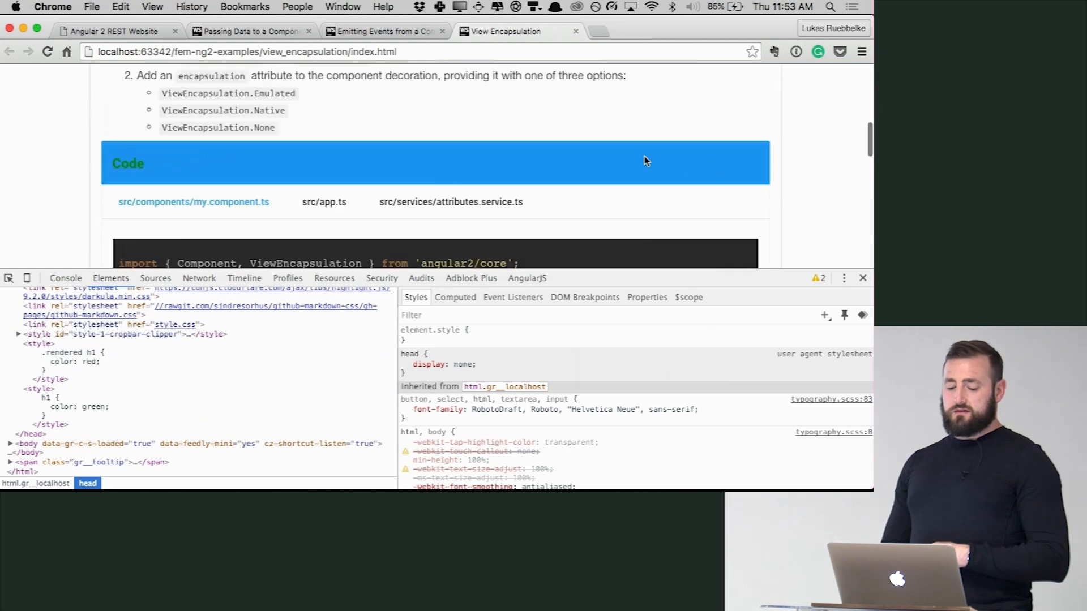